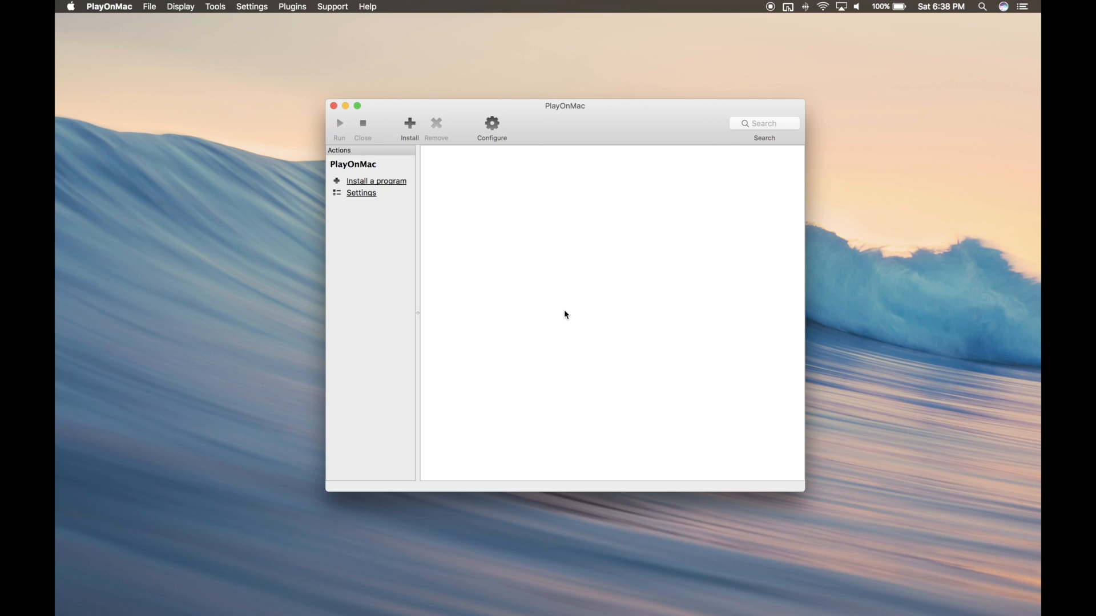
Install Wine 2.0-staging from the Wine versions manager under Tools.
{"action": "left_click", "coordinate": [216, 7]}
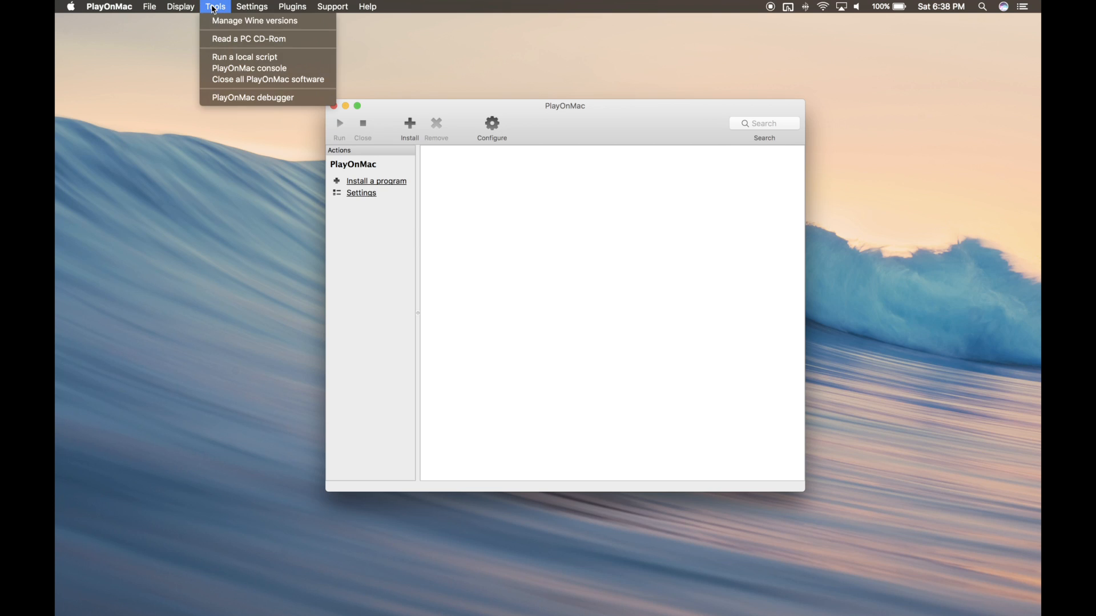
{"action": "left_click", "coordinate": [254, 21]}
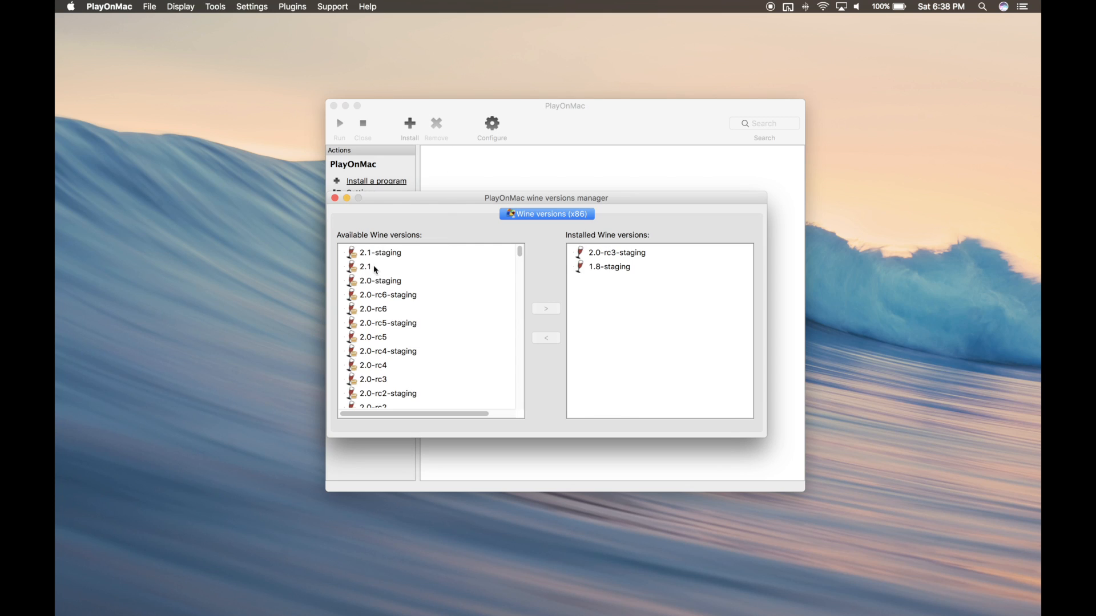
{"action": "mouse_move", "coordinate": [392, 310]}
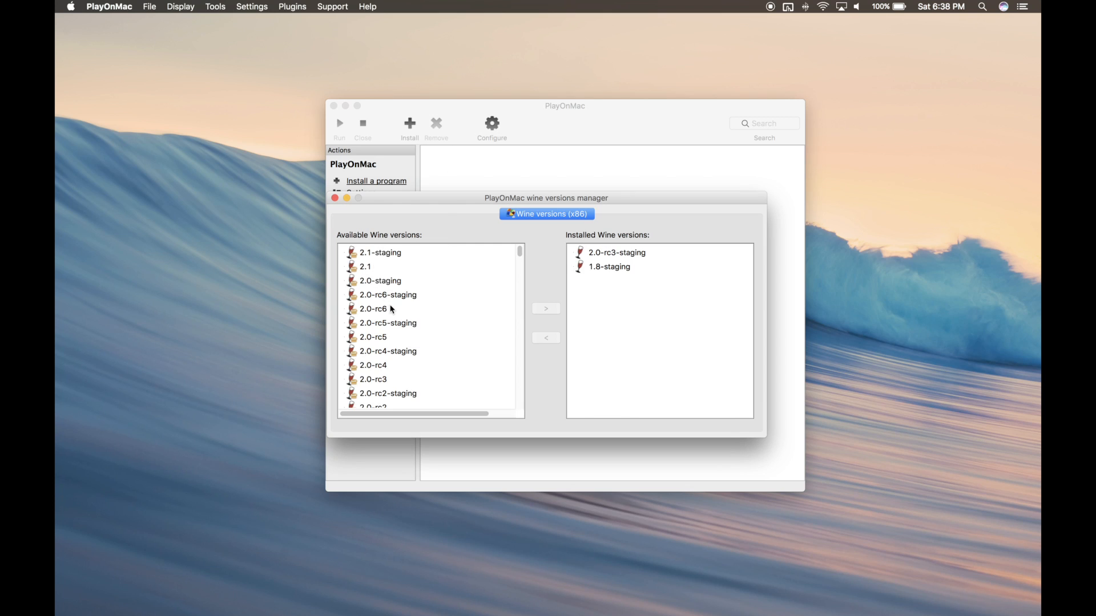
{"action": "left_click", "coordinate": [379, 281]}
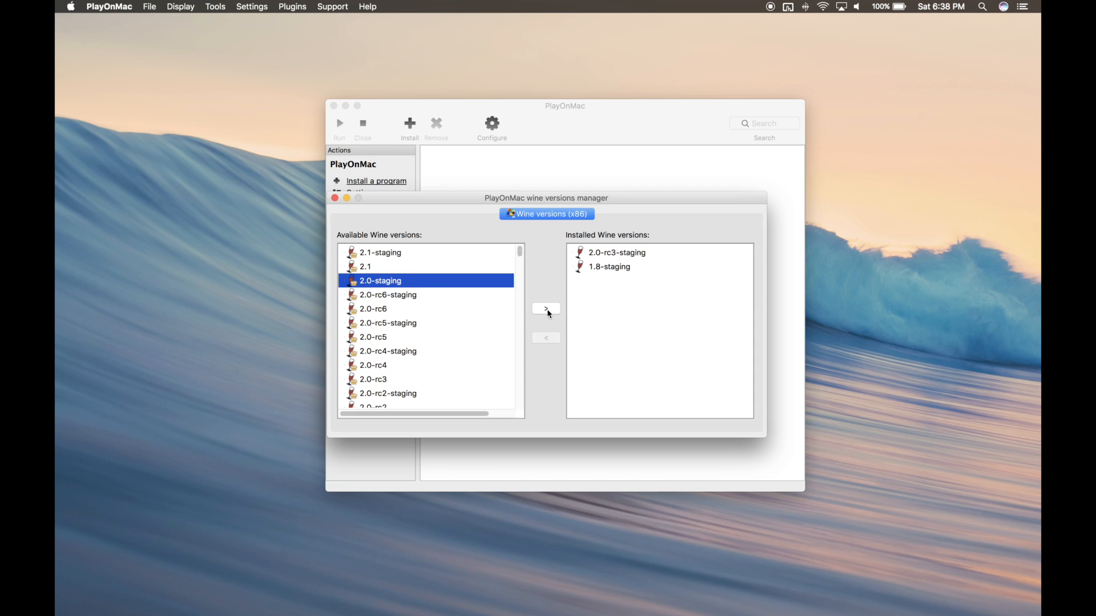
{"action": "left_click", "coordinate": [545, 308]}
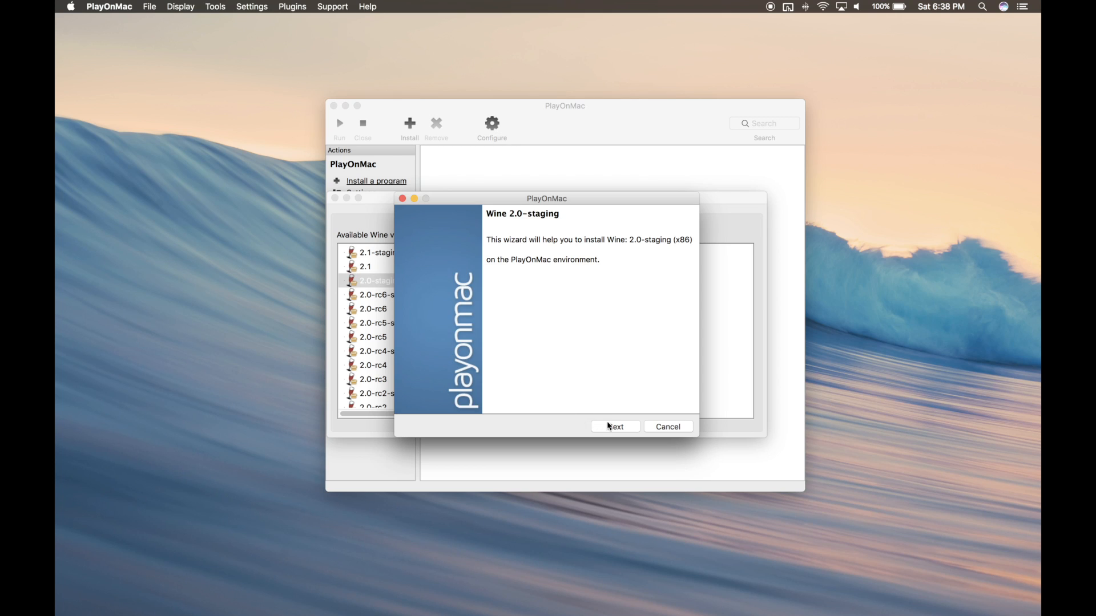
{"action": "left_click", "coordinate": [614, 427]}
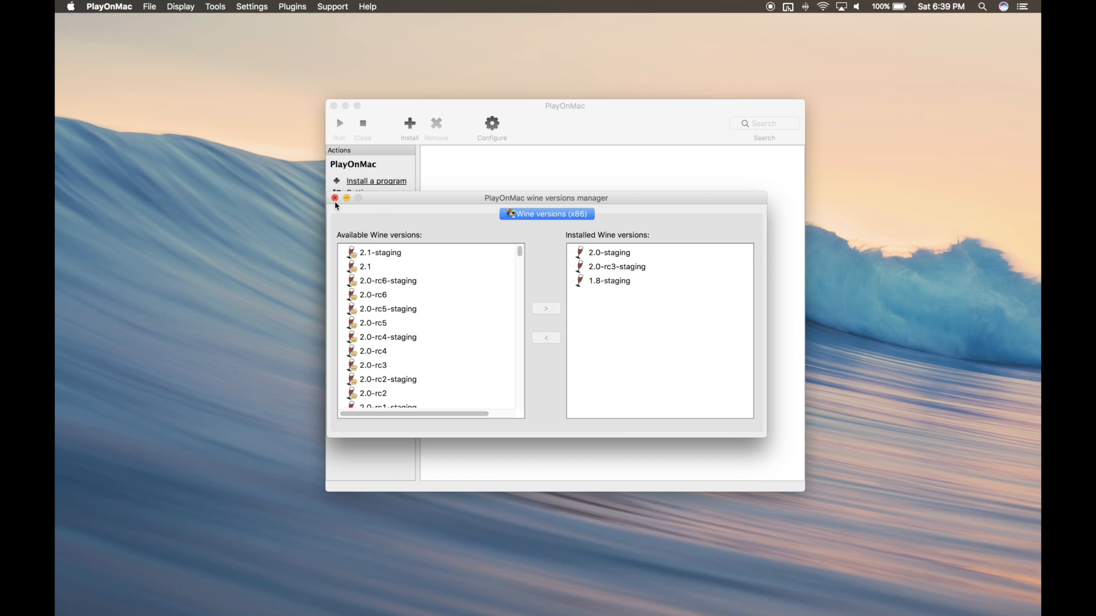
Leave the Wine versions manager and begin installing a non-listed program manually.
{"action": "left_click", "coordinate": [335, 198]}
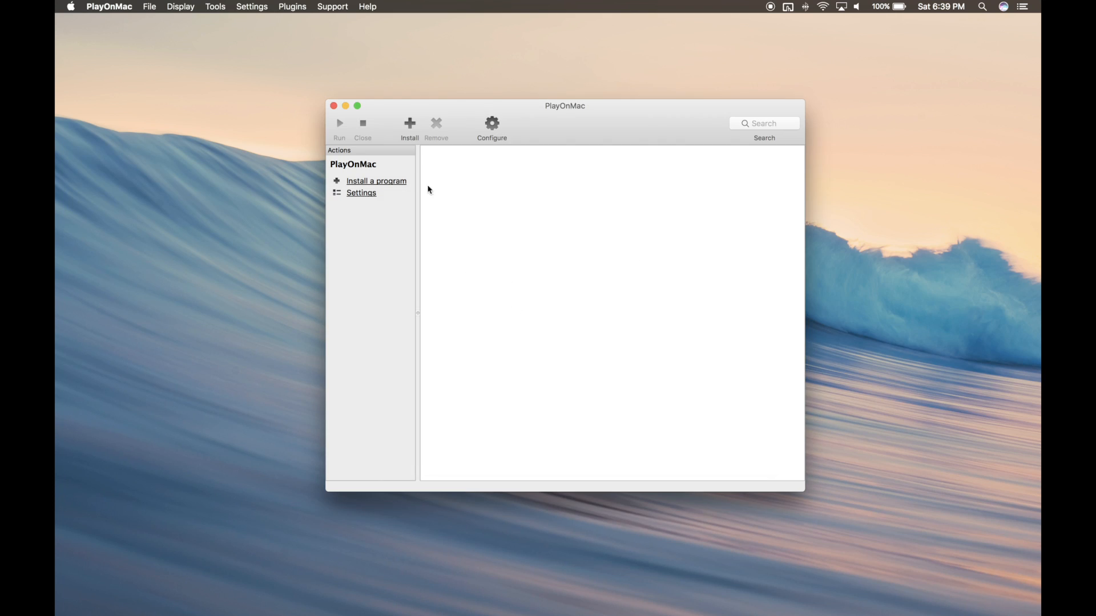
{"action": "left_click", "coordinate": [375, 181]}
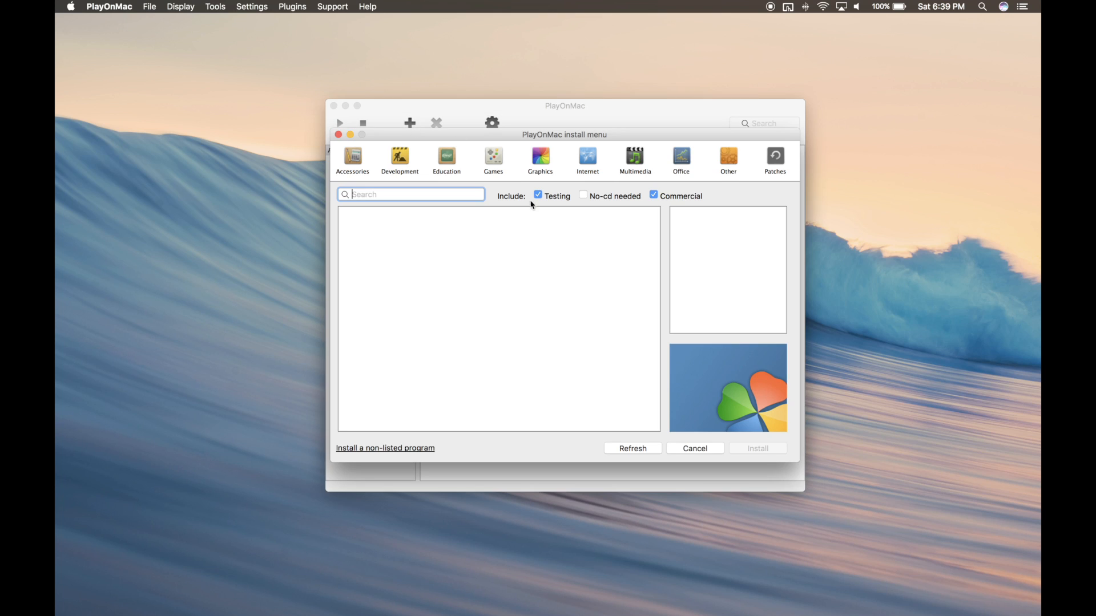
{"action": "mouse_move", "coordinate": [394, 454]}
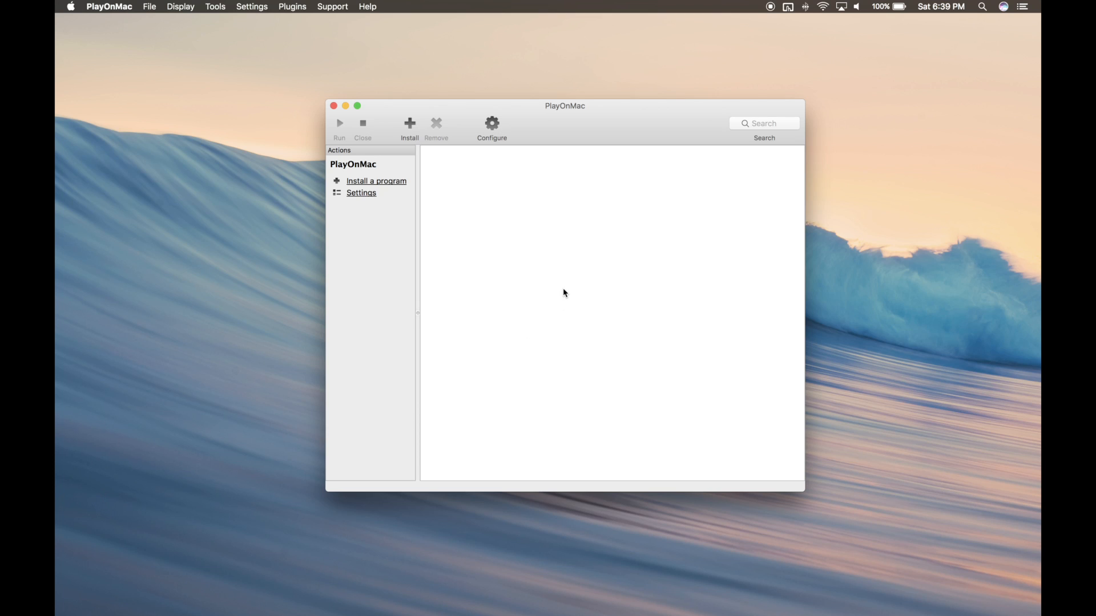
{"action": "left_click", "coordinate": [376, 182]}
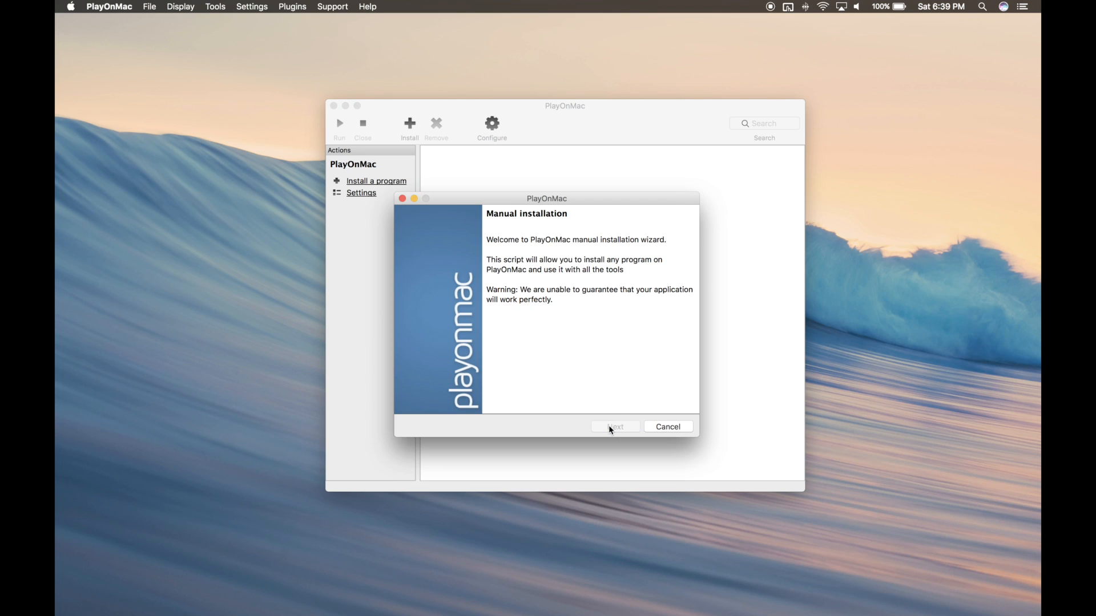
Create a new virtual drive named Steam for the manual installation.
{"action": "left_click", "coordinate": [614, 425]}
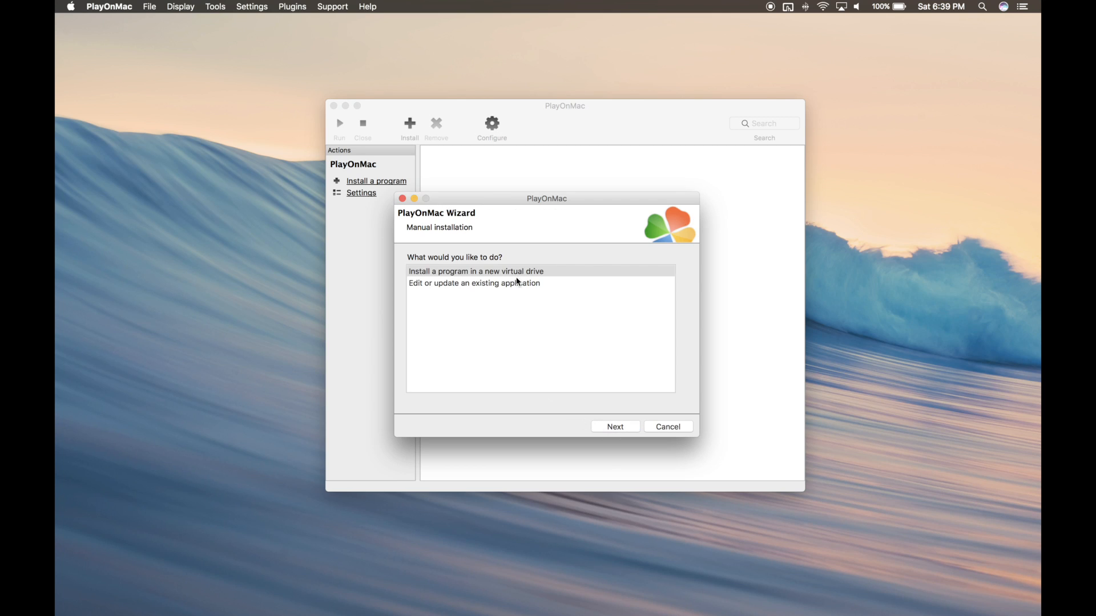
{"action": "left_click", "coordinate": [475, 271]}
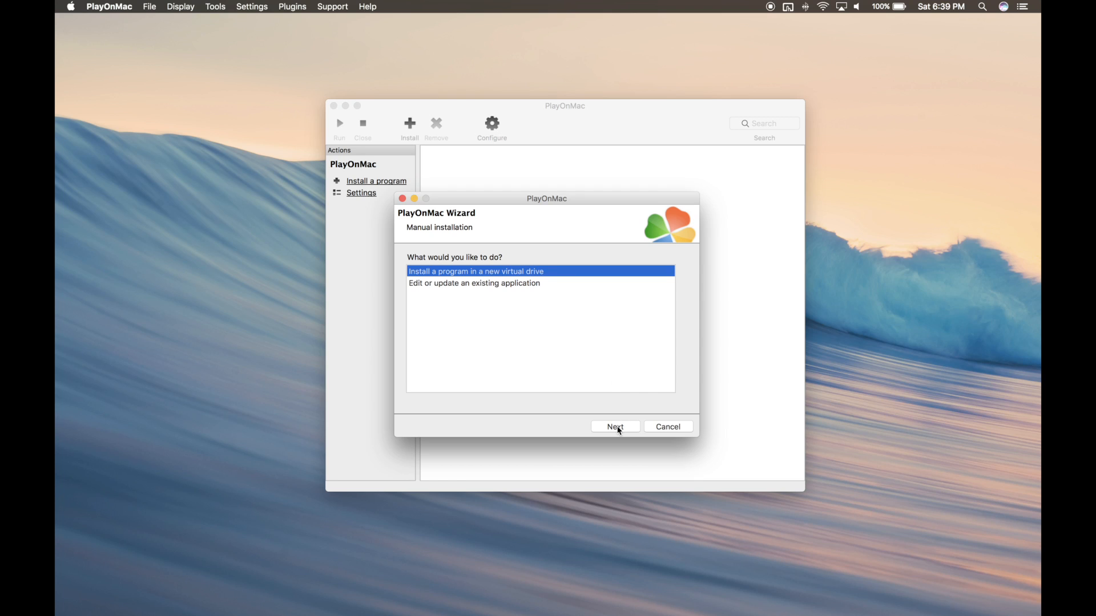
{"action": "left_click", "coordinate": [614, 426]}
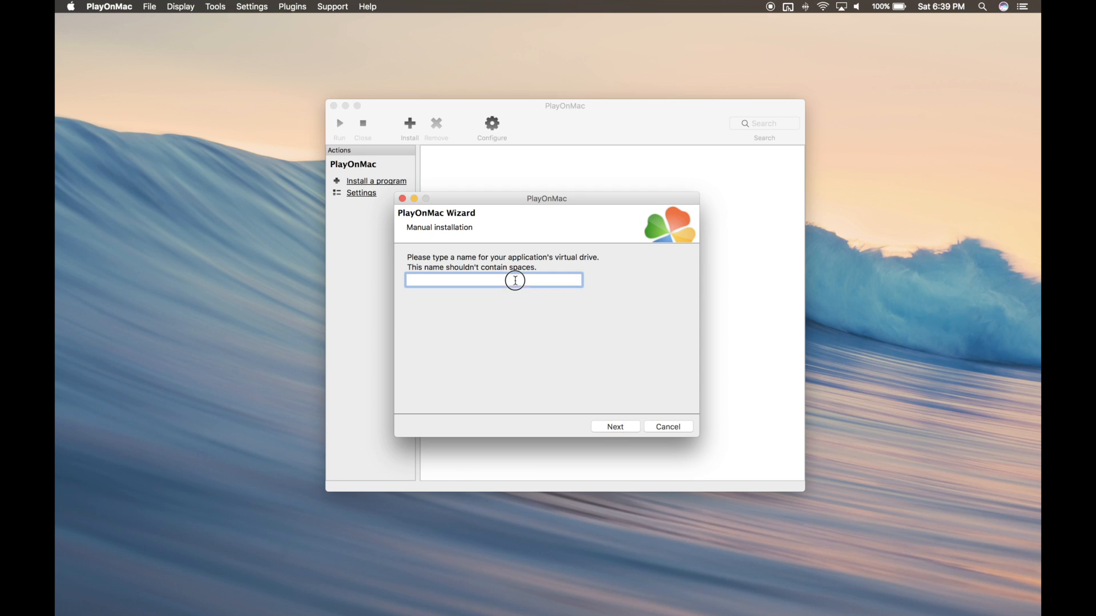
{"action": "type", "text": "Steam"}
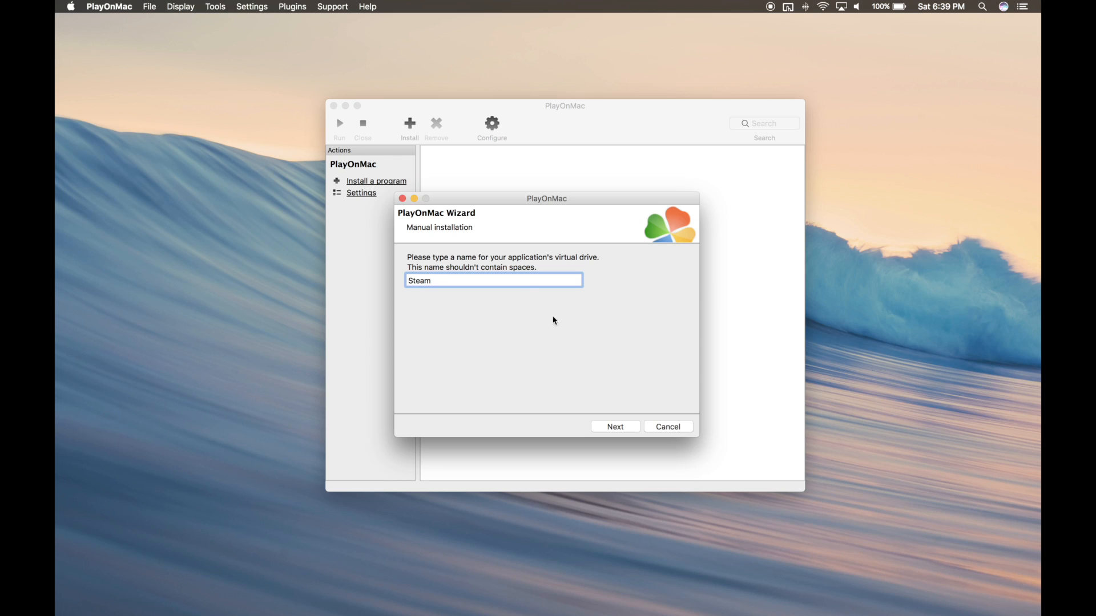
{"action": "left_click", "coordinate": [614, 426]}
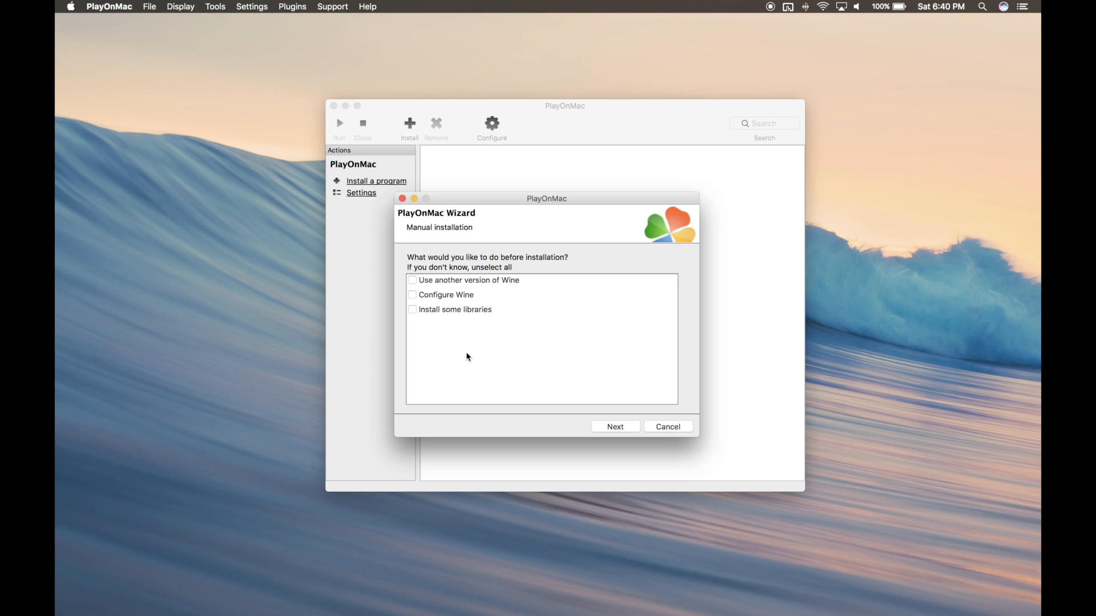
Have the drive use another Wine version, 2.0-staging, and install some libraries.
{"action": "left_click", "coordinate": [412, 279]}
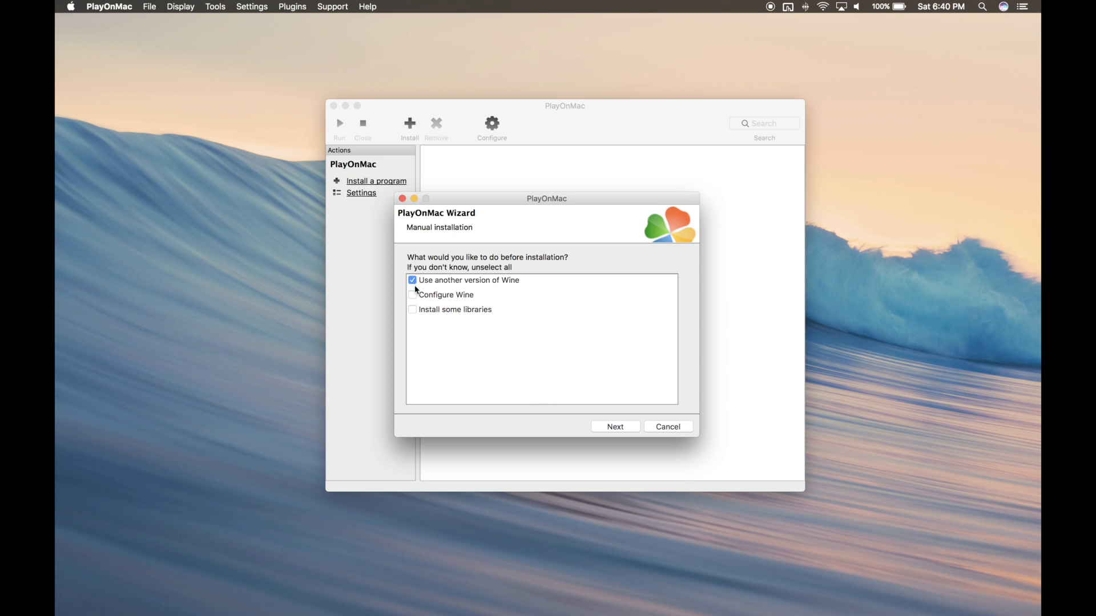
{"action": "left_click", "coordinate": [412, 310]}
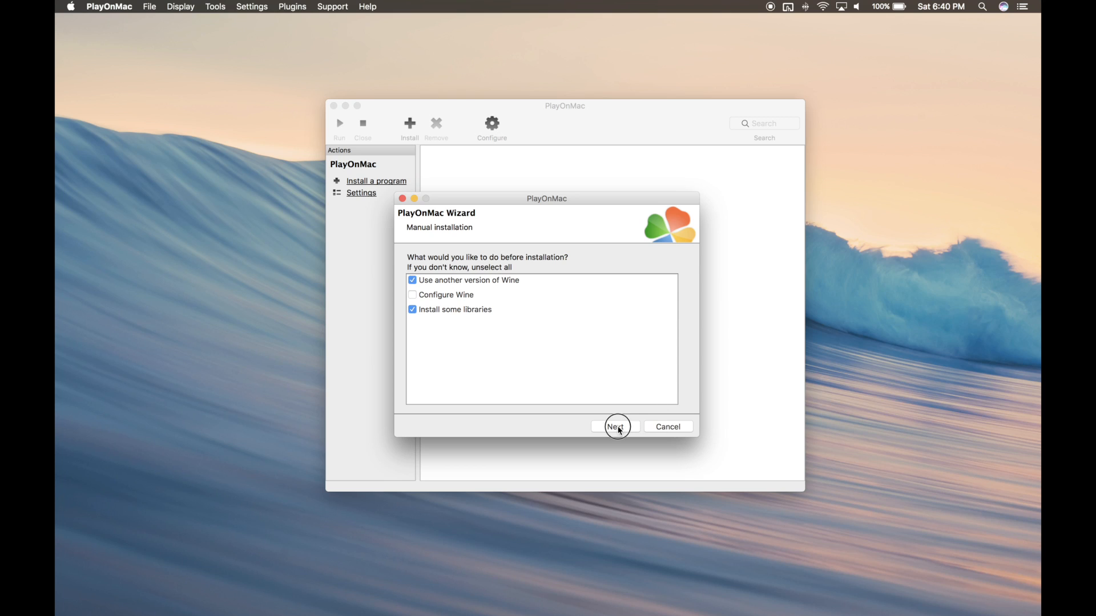
{"action": "left_click", "coordinate": [616, 426]}
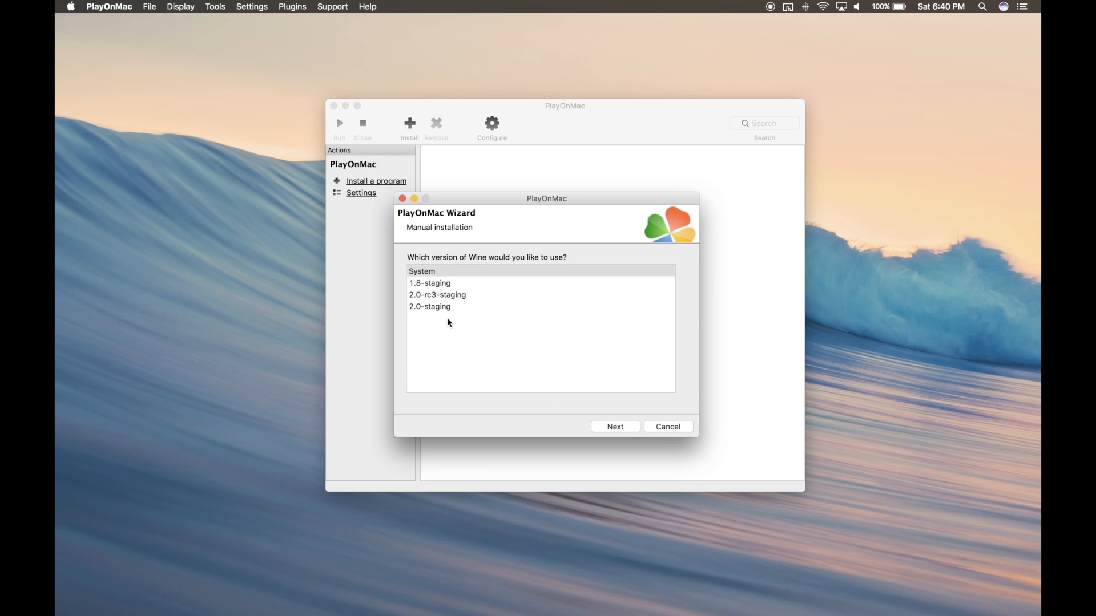
{"action": "left_click", "coordinate": [429, 307]}
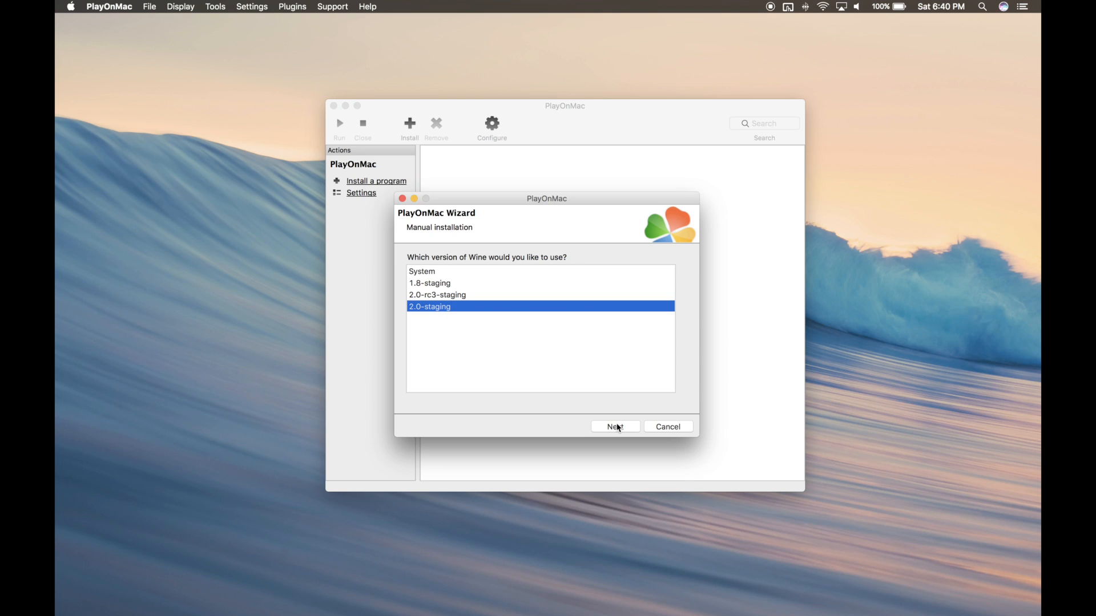
Confirm 2.0-staging and let the Wine Mono package install while the drive is created.
{"action": "left_click", "coordinate": [614, 427]}
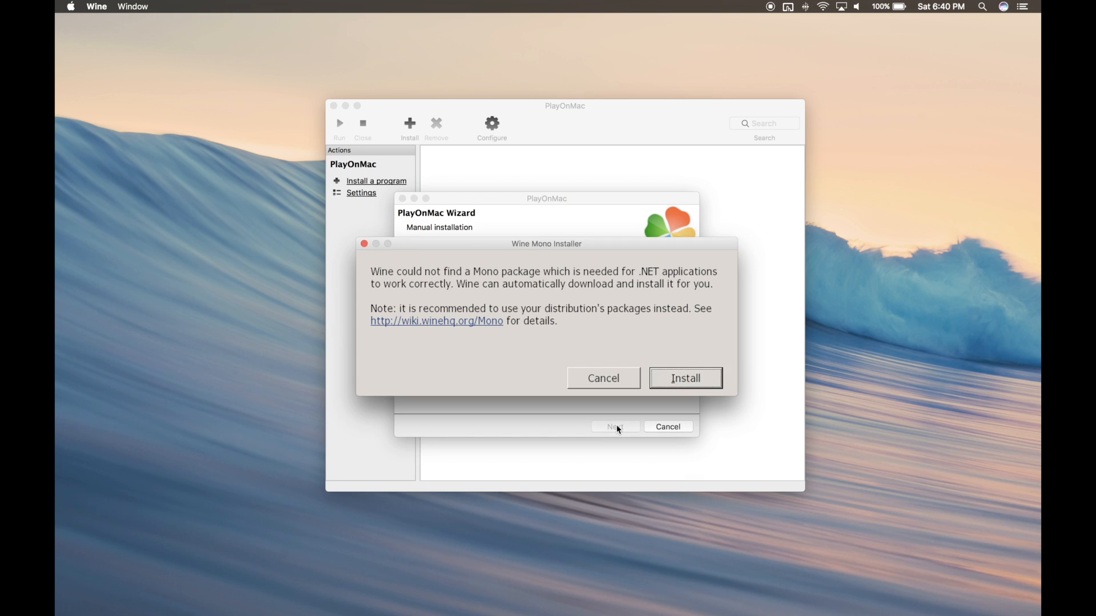
{"action": "left_click", "coordinate": [683, 378]}
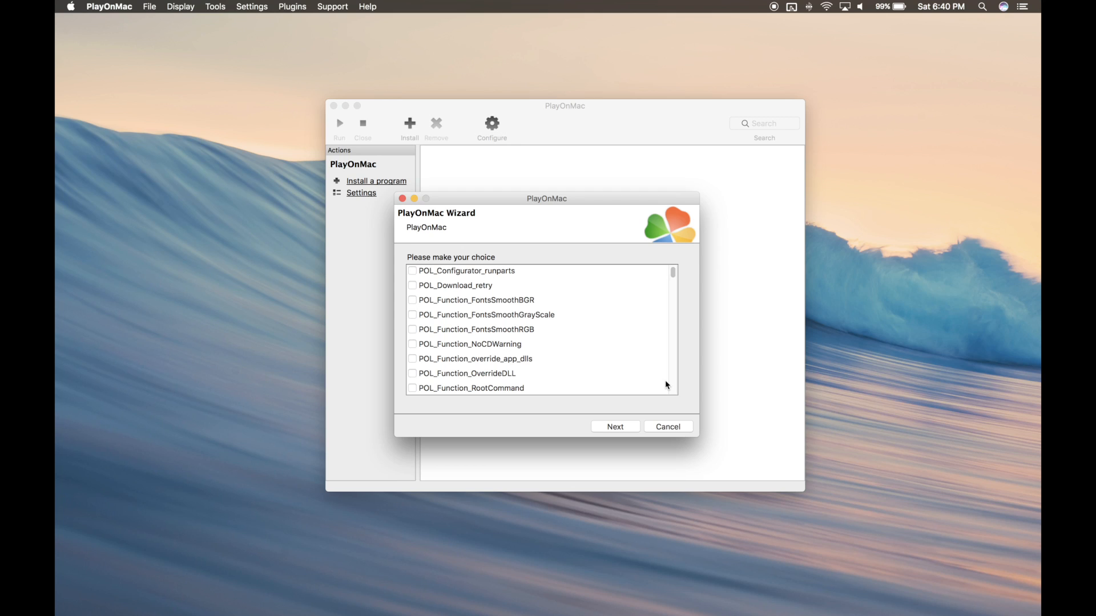
{"action": "mouse_move", "coordinate": [493, 336]}
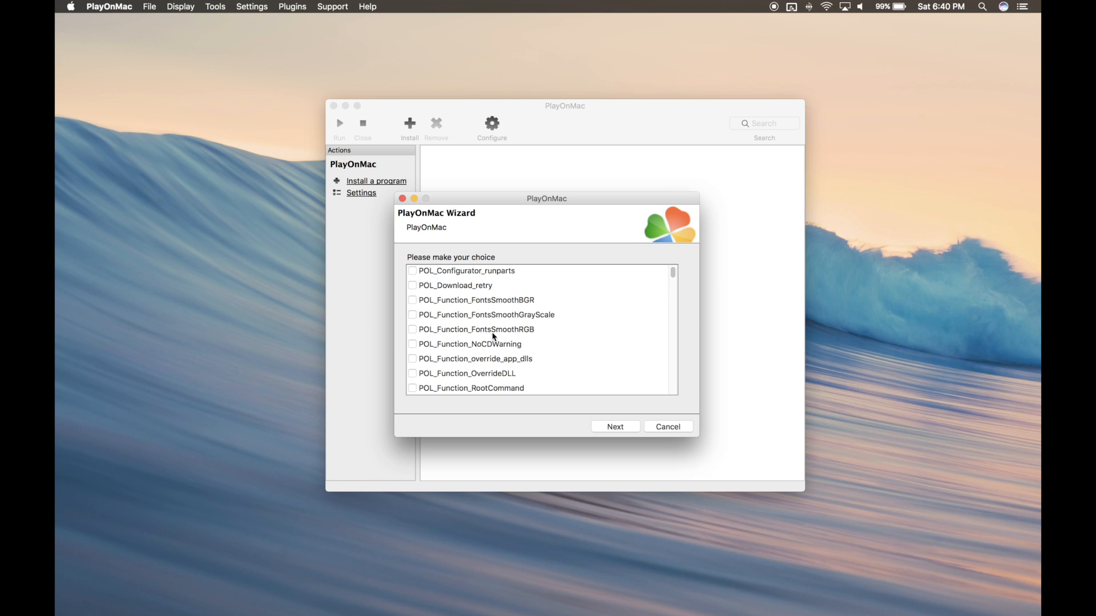
Install the POL_Install_directx9 and vcrun2005 components into the Steam drive.
{"action": "scroll", "scroll_direction": "down", "scroll_amount": 3}
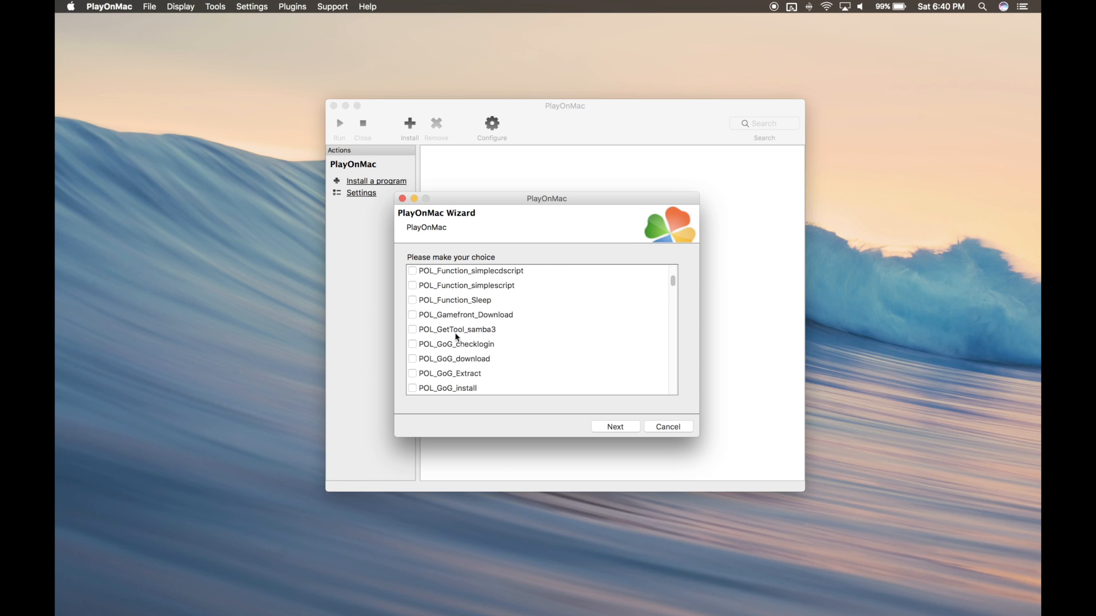
{"action": "scroll", "scroll_direction": "down", "scroll_amount": 3}
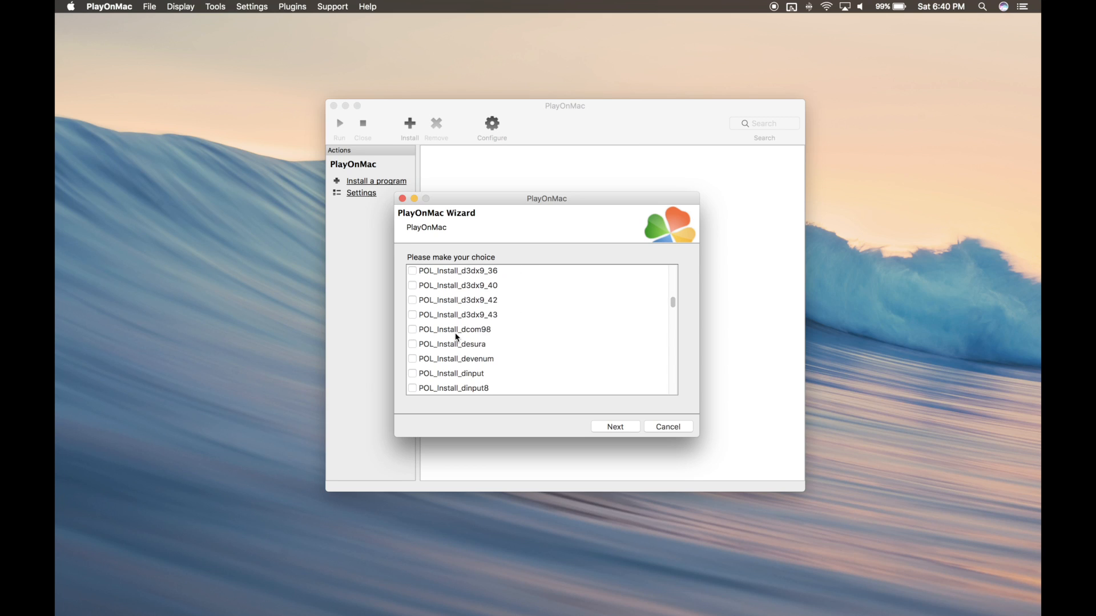
{"action": "scroll", "scroll_direction": "down", "scroll_amount": 3}
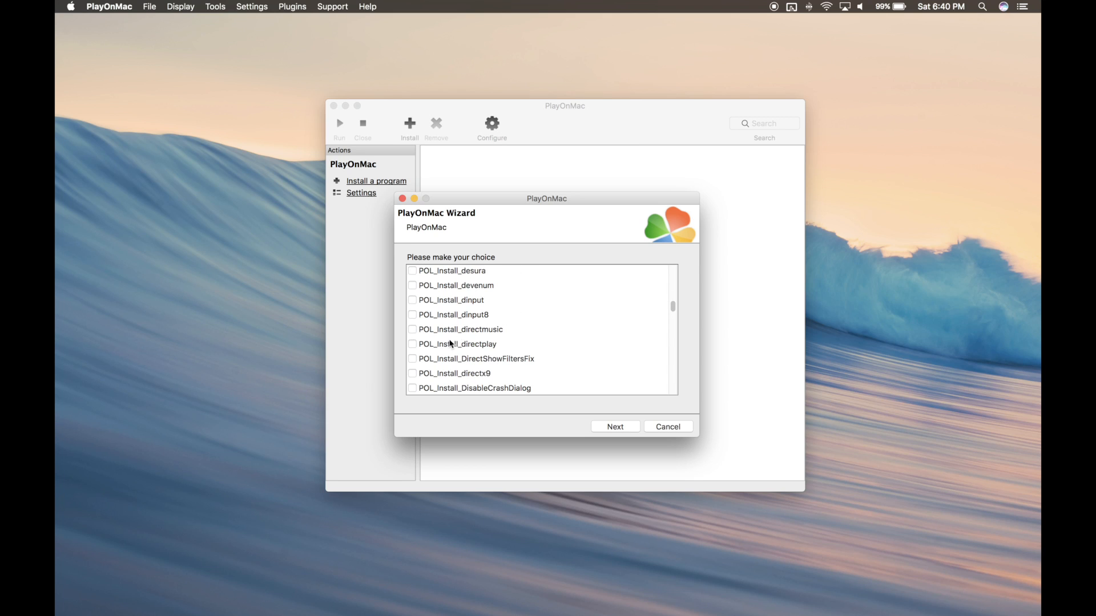
{"action": "left_click", "coordinate": [412, 373]}
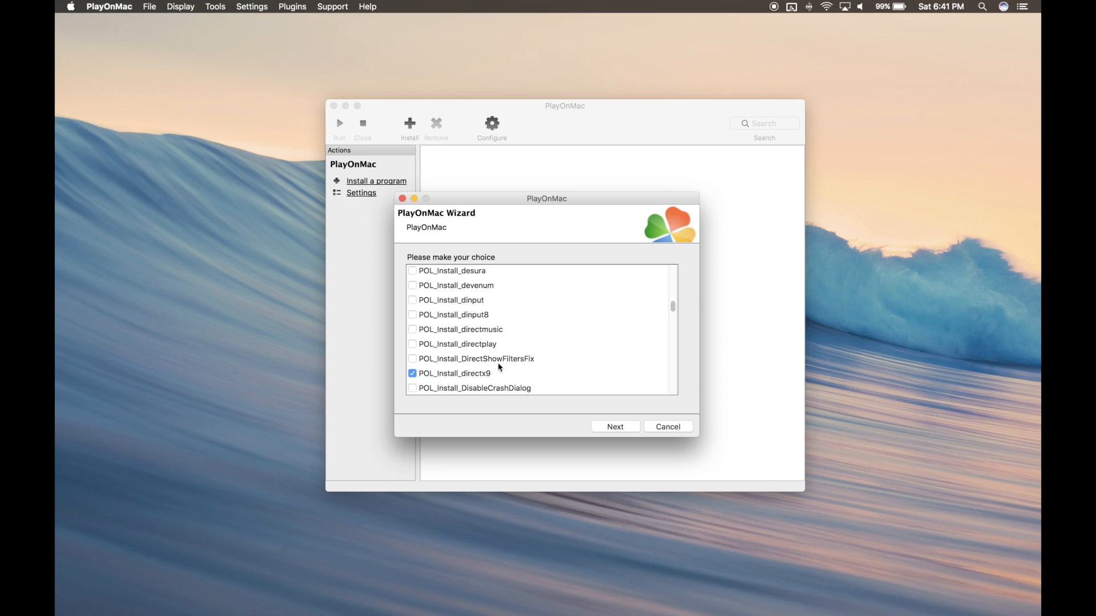
{"action": "scroll", "scroll_direction": "down", "scroll_amount": 3}
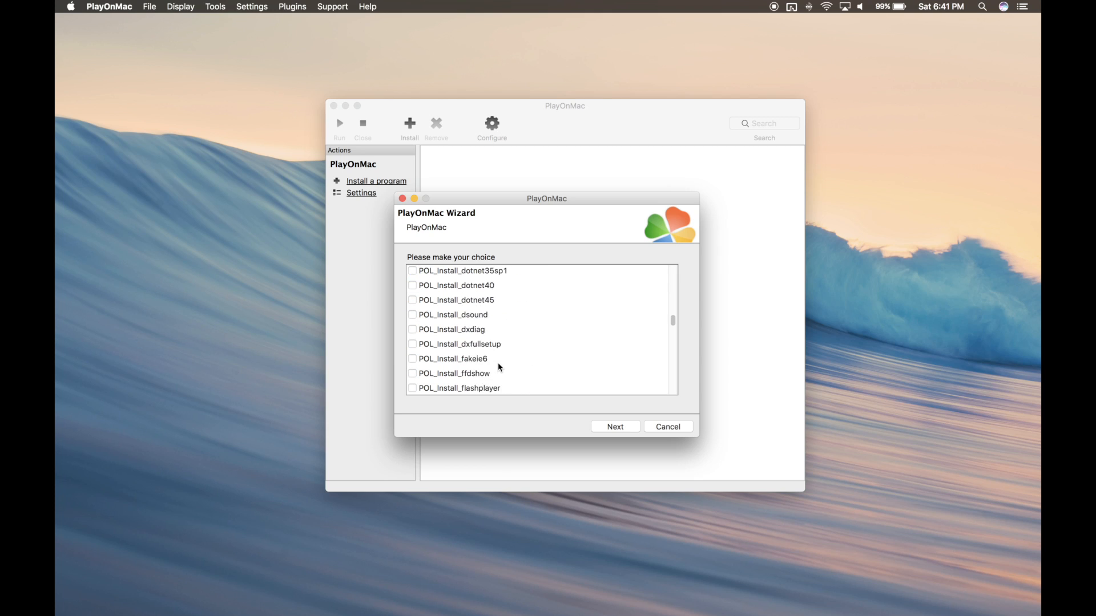
{"action": "scroll", "scroll_direction": "down", "scroll_amount": 3}
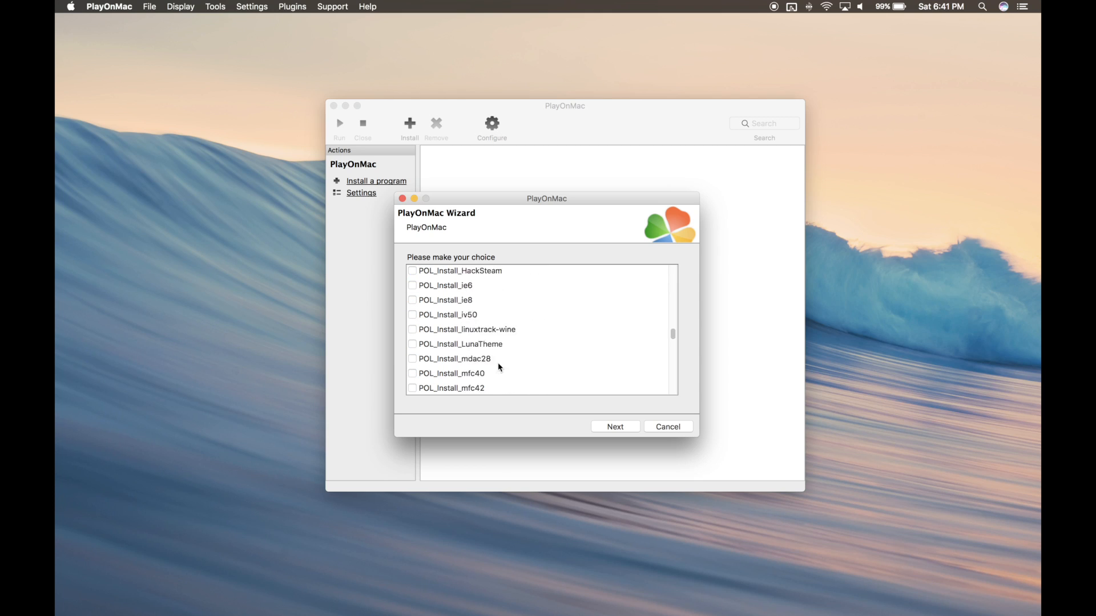
{"action": "scroll", "scroll_direction": "down", "scroll_amount": 3}
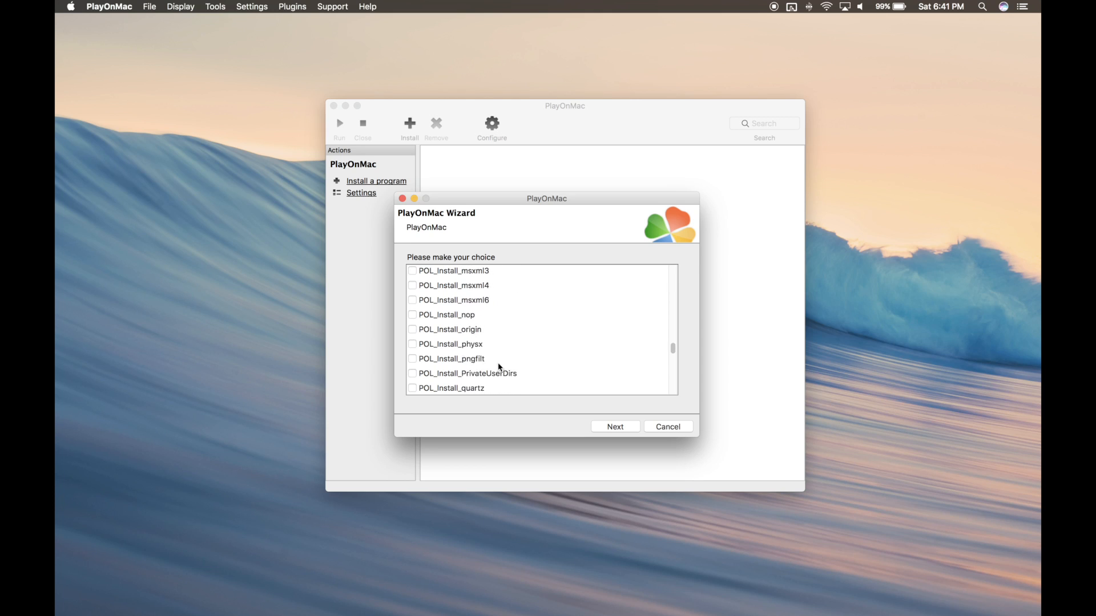
{"action": "scroll", "scroll_direction": "down", "scroll_amount": 3}
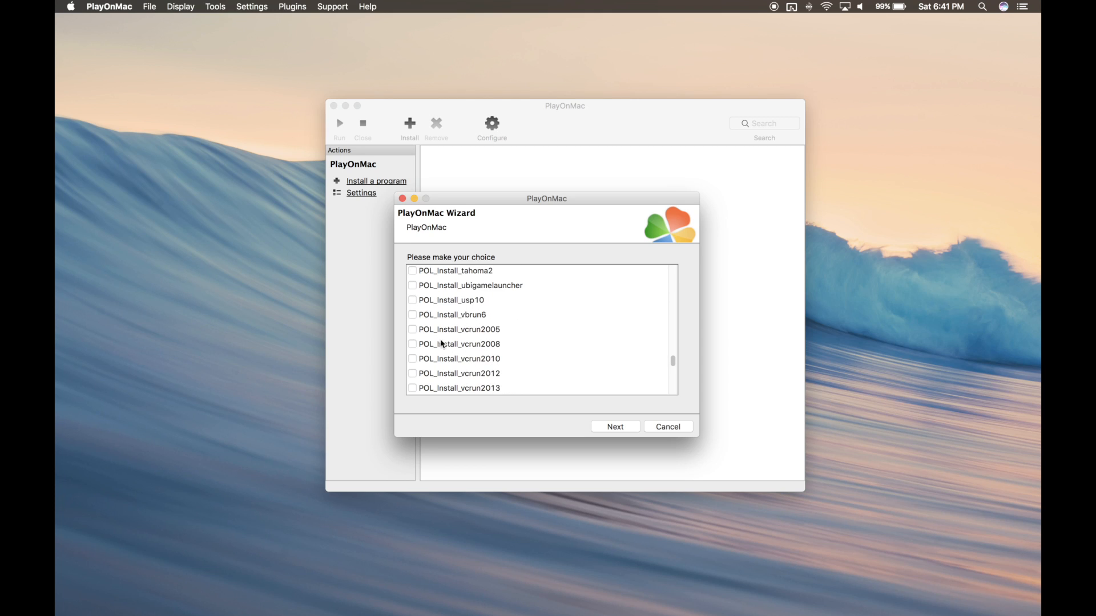
{"action": "left_click", "coordinate": [413, 328]}
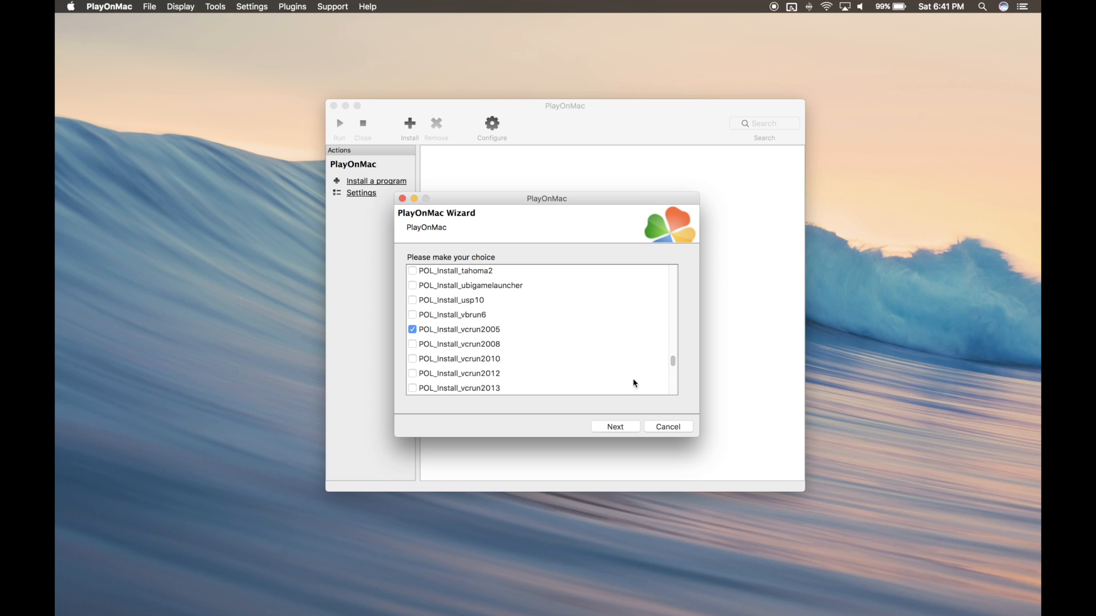
{"action": "left_click", "coordinate": [614, 426]}
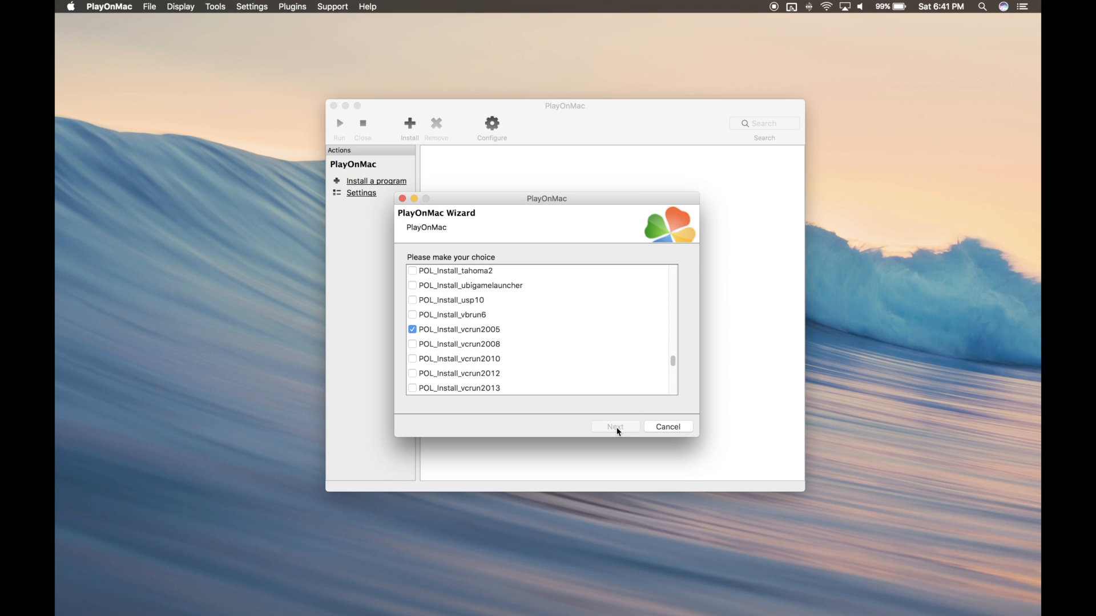
{"action": "left_click", "coordinate": [614, 425]}
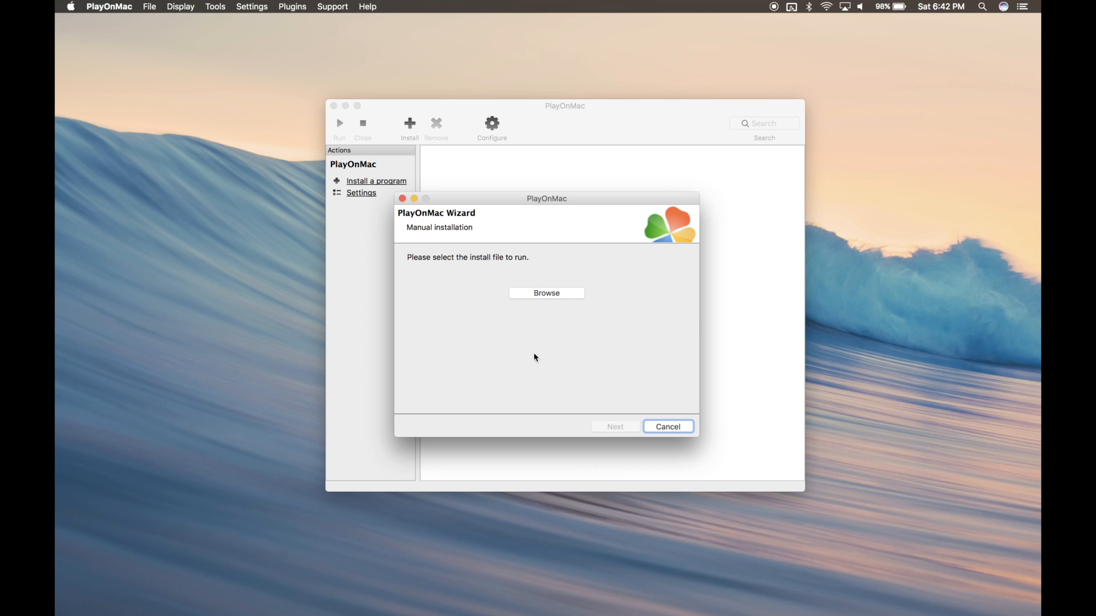
Run SteamSetup.exe from Downloads as the install file.
{"action": "left_click", "coordinate": [546, 293]}
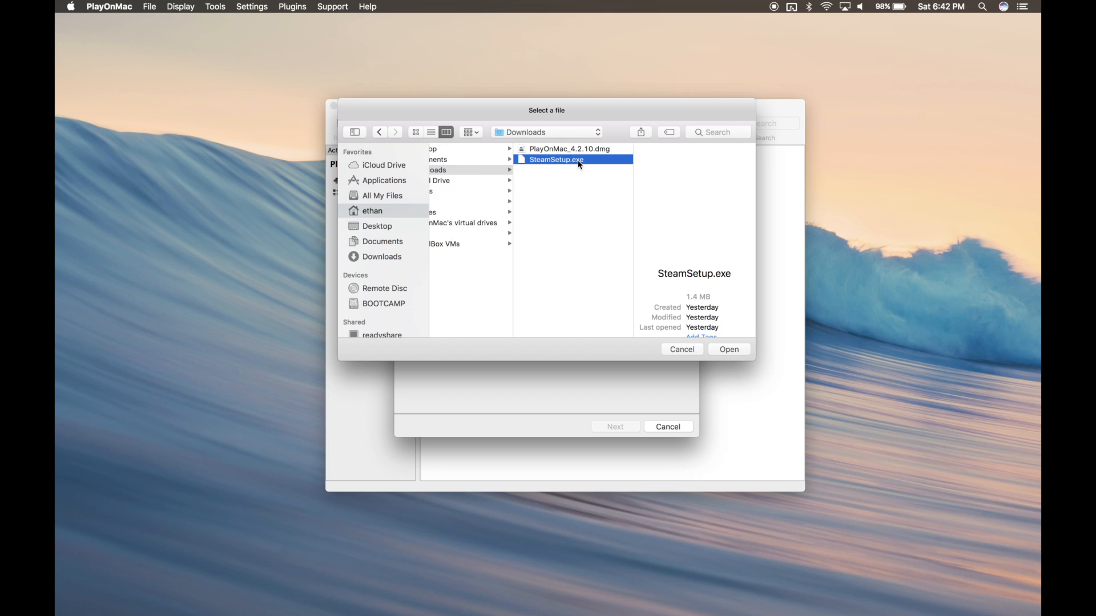
{"action": "left_click", "coordinate": [728, 350]}
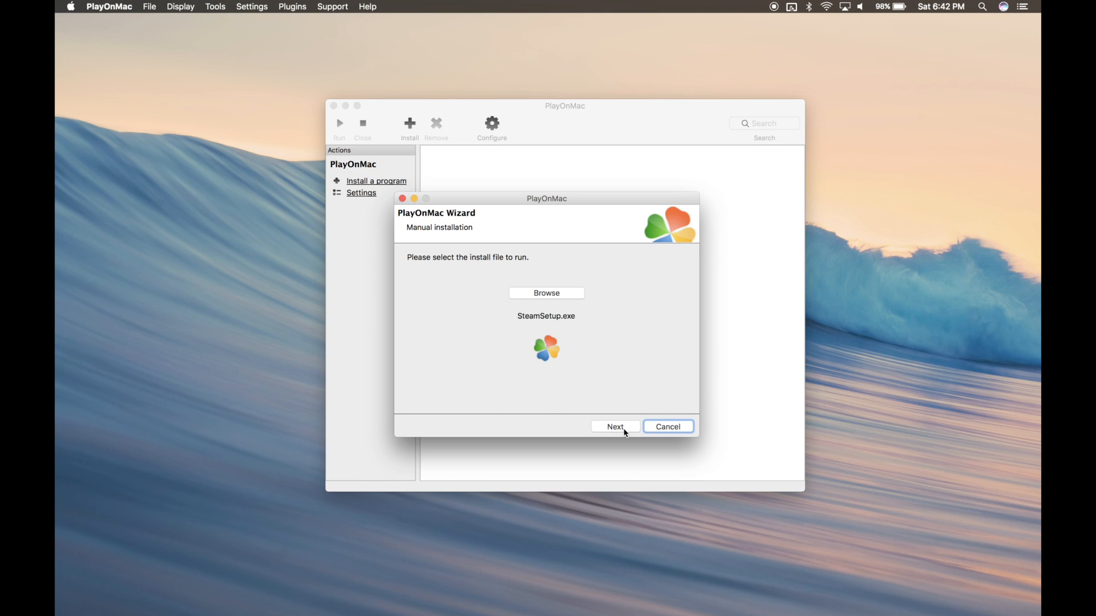
{"action": "left_click", "coordinate": [614, 427]}
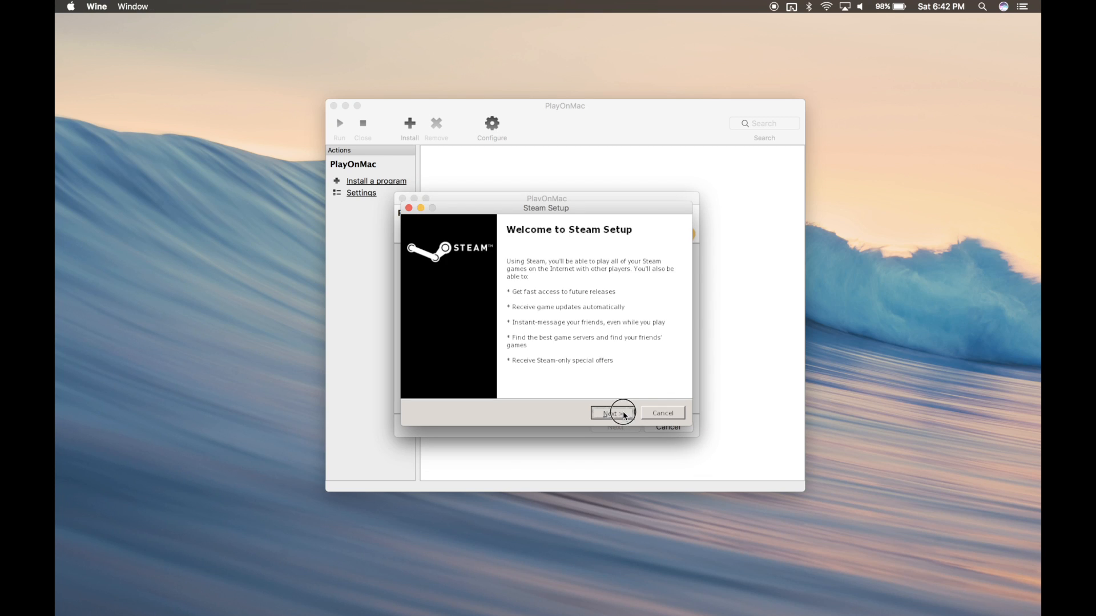
Accept the licence, keep English, and finish Steam Setup without launching Steam.
{"action": "left_click", "coordinate": [614, 413]}
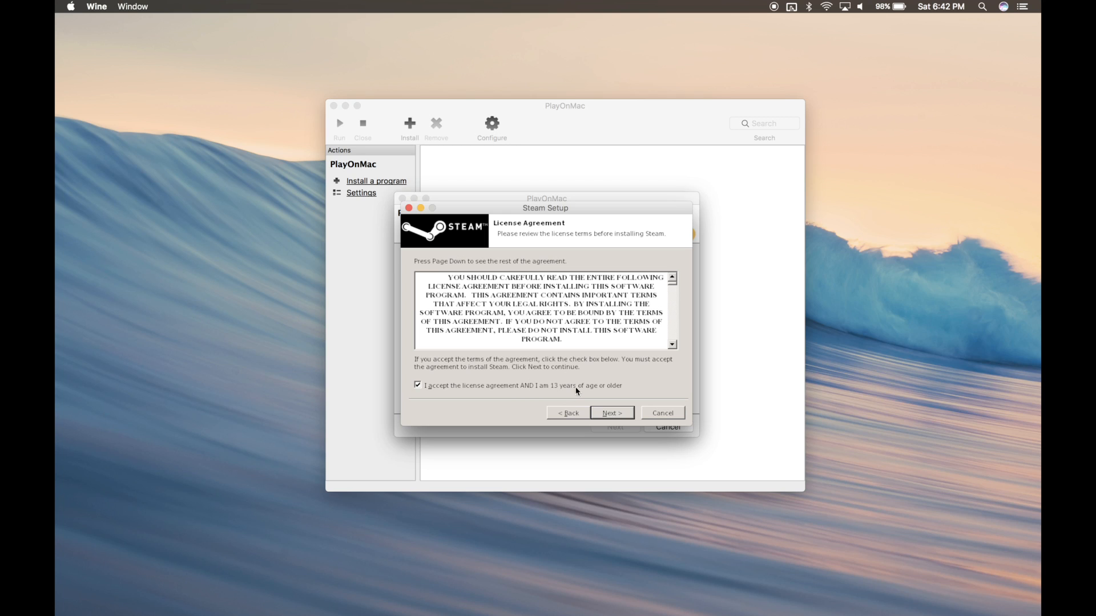
{"action": "left_click", "coordinate": [611, 413]}
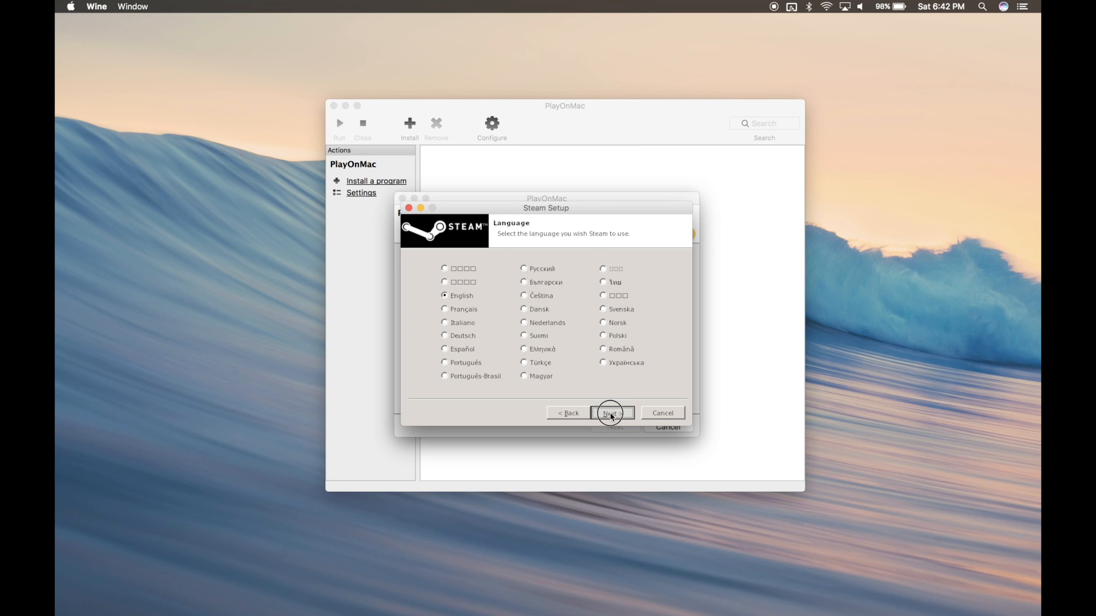
{"action": "left_click", "coordinate": [611, 413]}
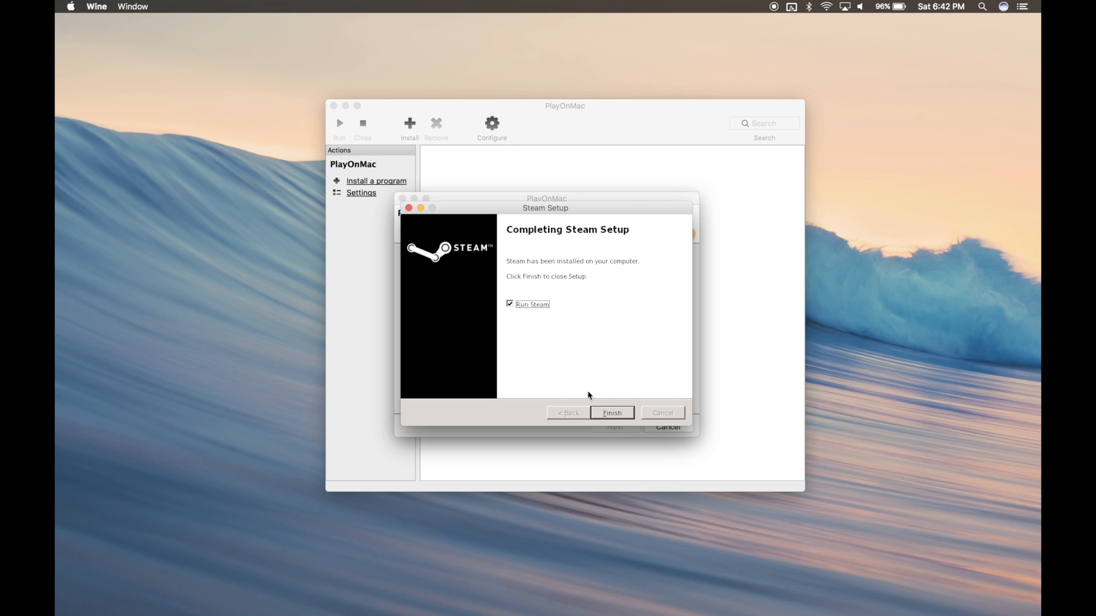
{"action": "mouse_move", "coordinate": [530, 309]}
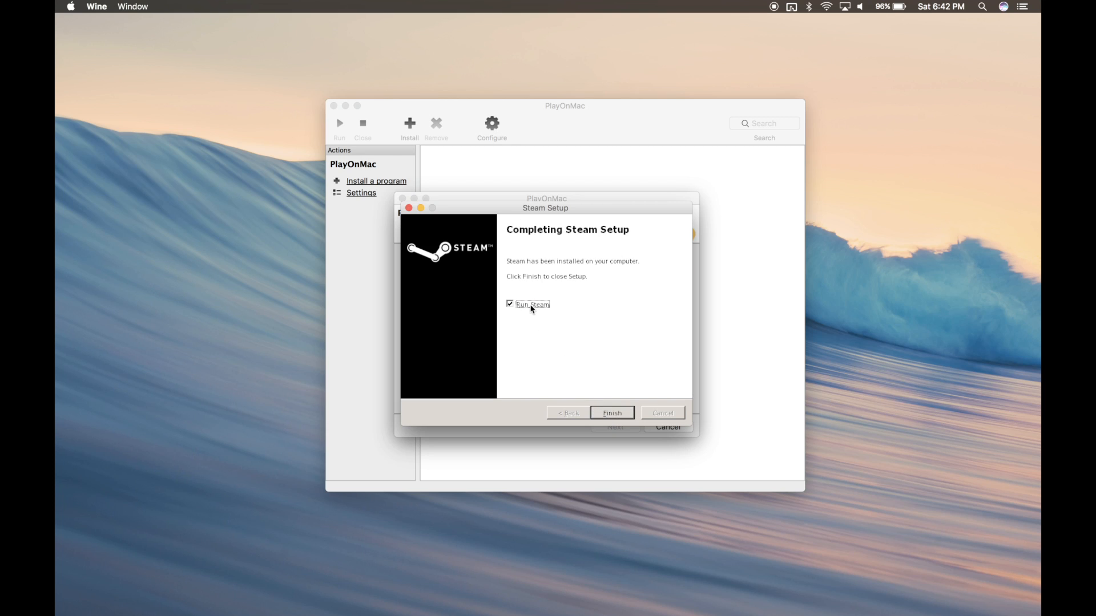
{"action": "left_click", "coordinate": [510, 303]}
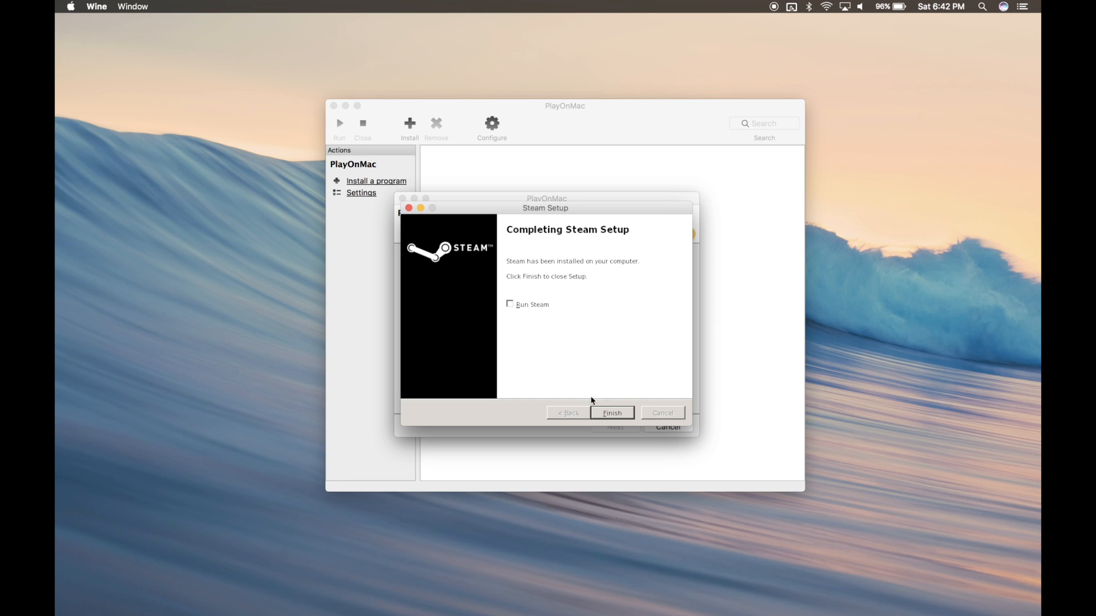
{"action": "left_click", "coordinate": [611, 412]}
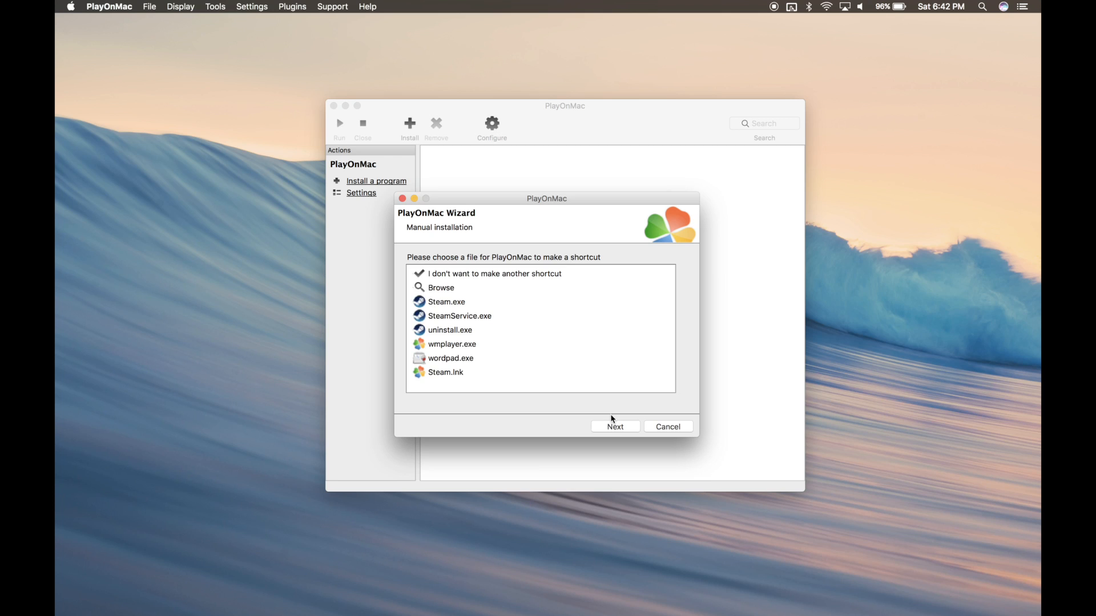
Make a shortcut named Steam for Steam.exe and finish without another shortcut.
{"action": "left_click", "coordinate": [446, 301]}
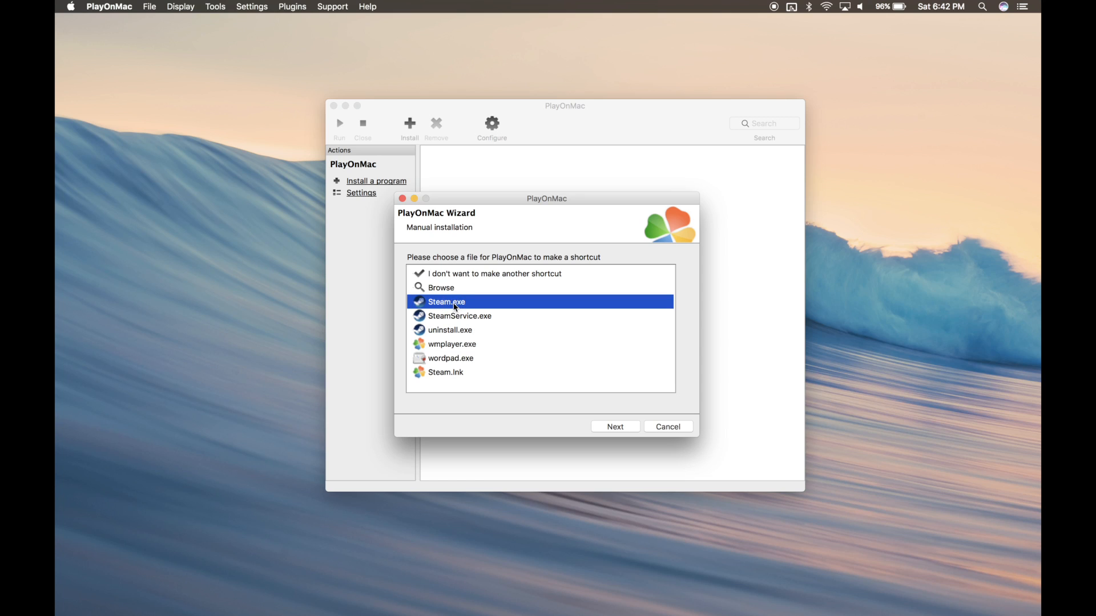
{"action": "left_click", "coordinate": [614, 427]}
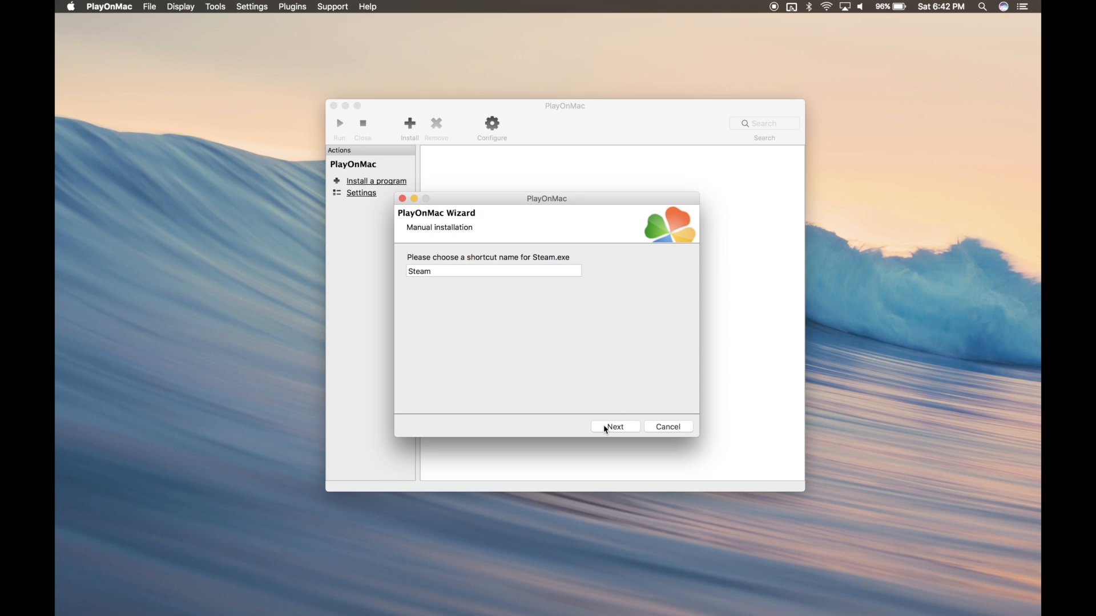
{"action": "left_click", "coordinate": [614, 427]}
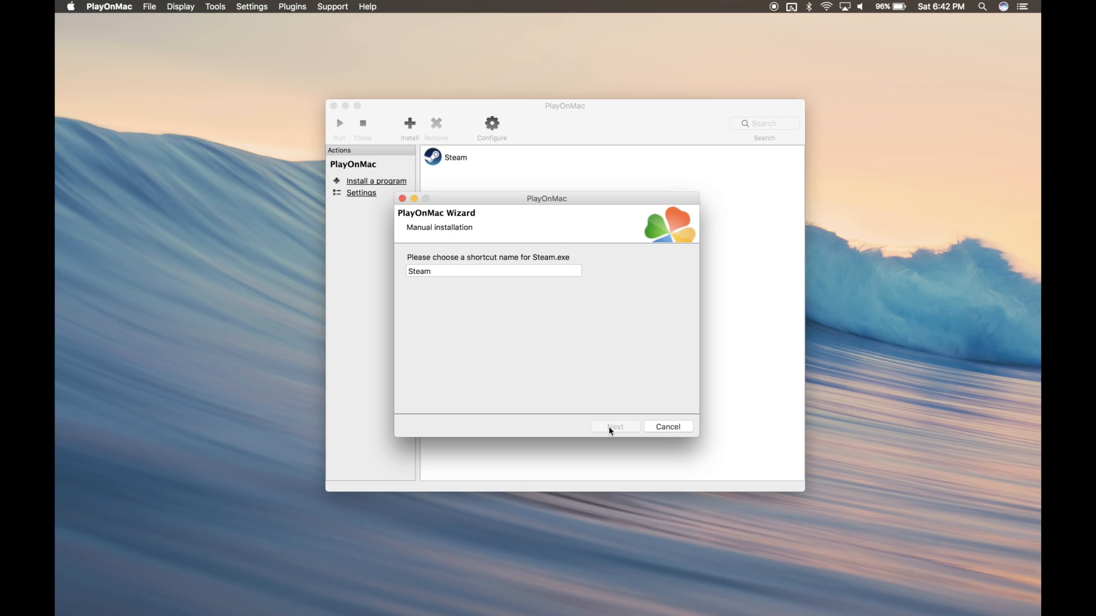
{"action": "mouse_move", "coordinate": [597, 443]}
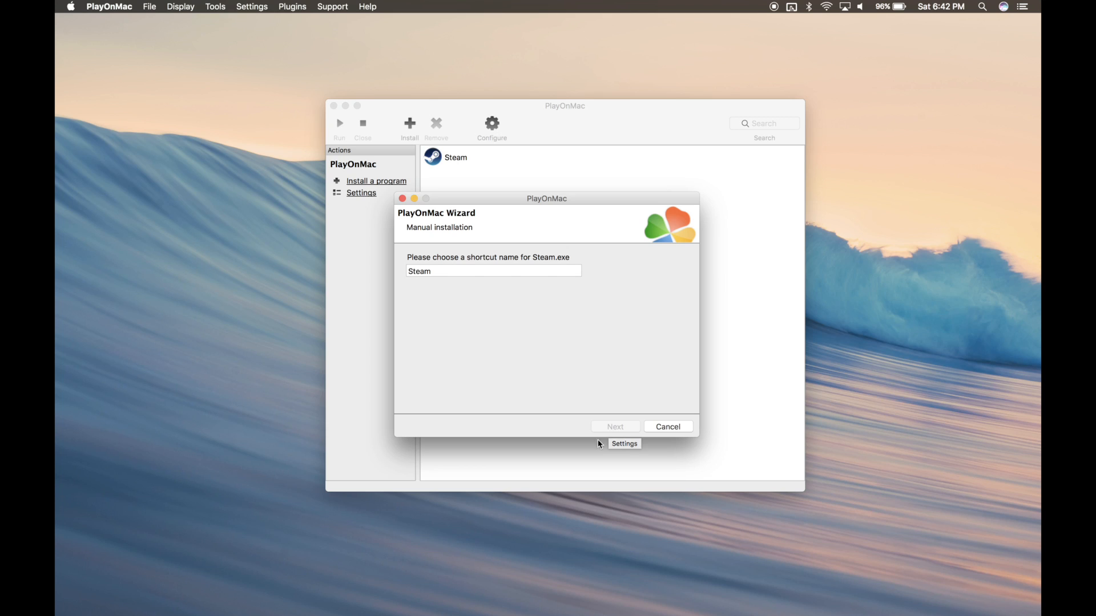
{"action": "left_click", "coordinate": [614, 426]}
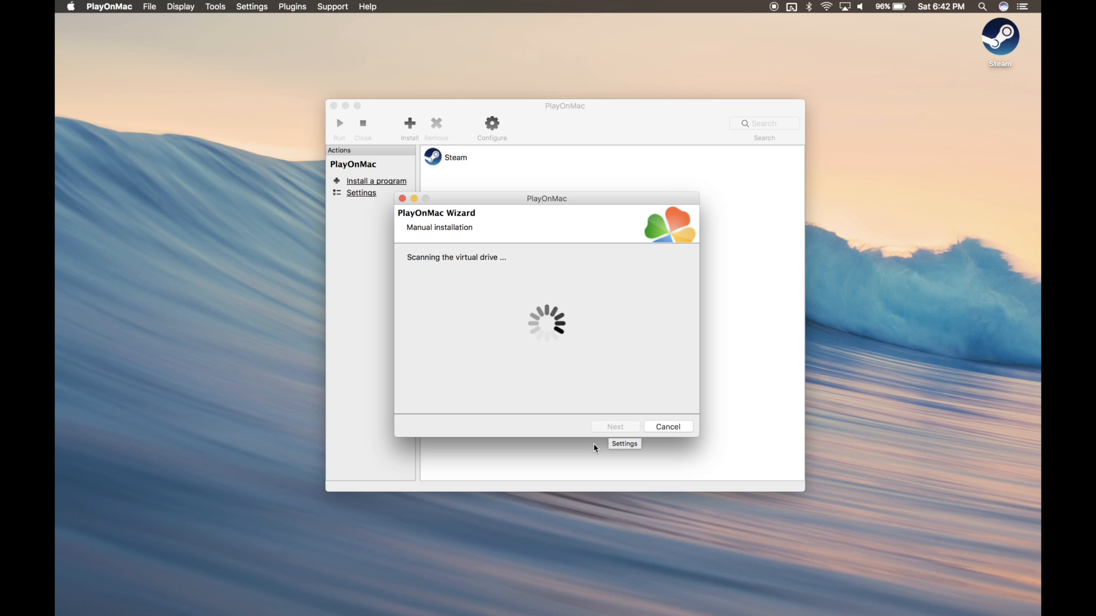
{"action": "mouse_move", "coordinate": [619, 370]}
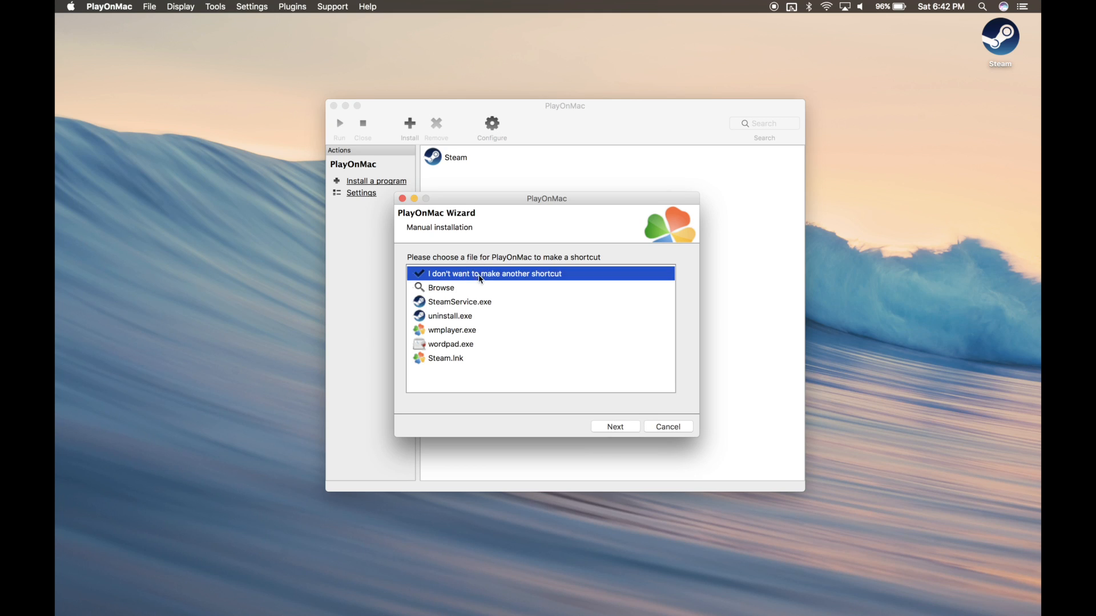
{"action": "left_click", "coordinate": [614, 426]}
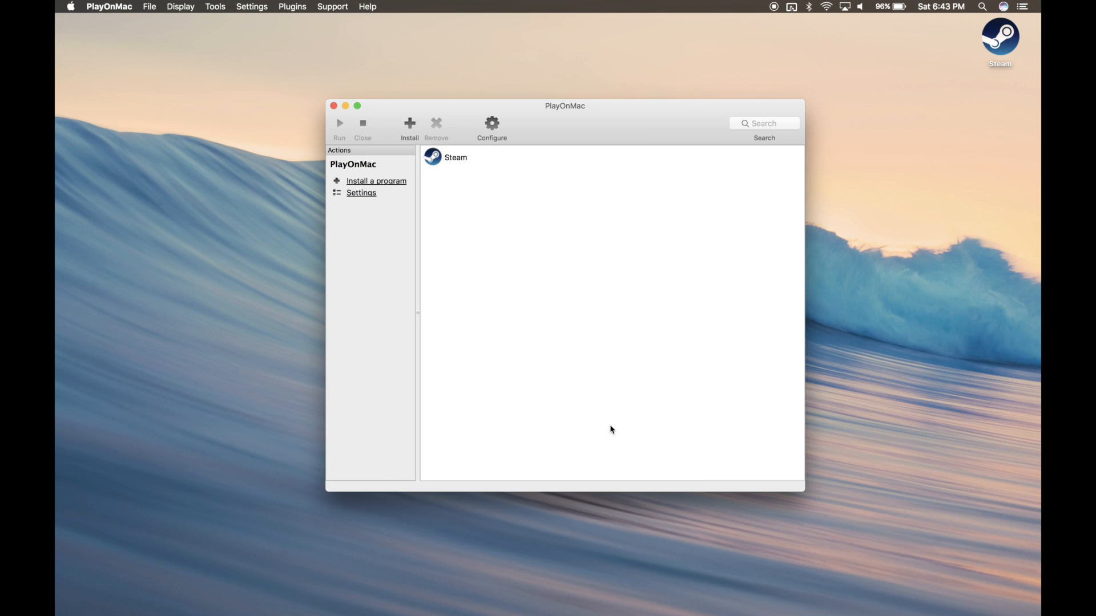
{"action": "mouse_move", "coordinate": [464, 198]}
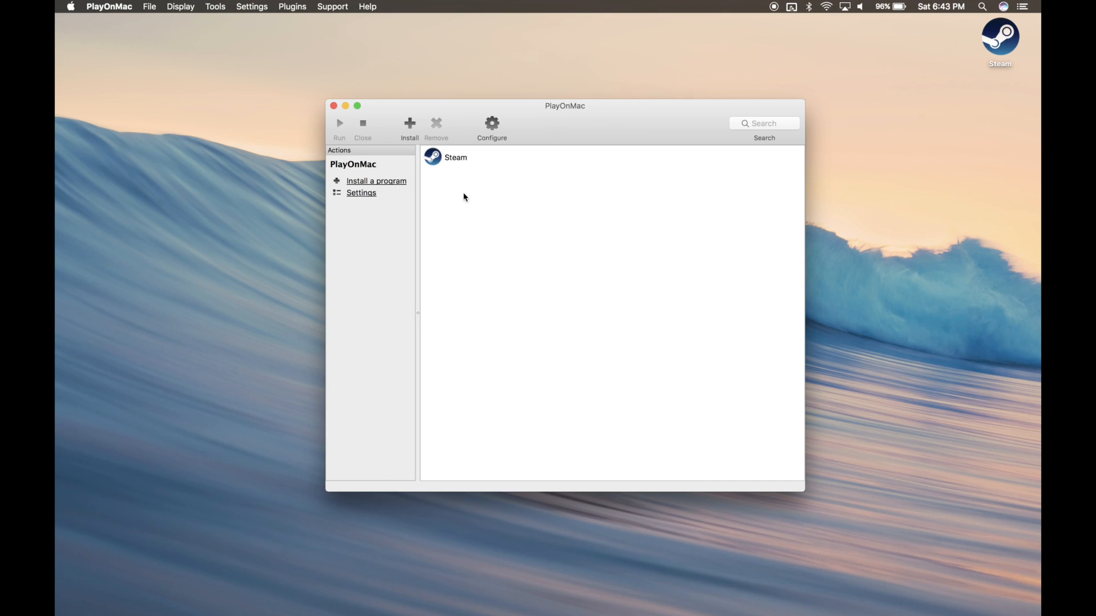
Configure the Steam entry and launch Configure Wine from its Wine tools.
{"action": "left_click", "coordinate": [455, 158]}
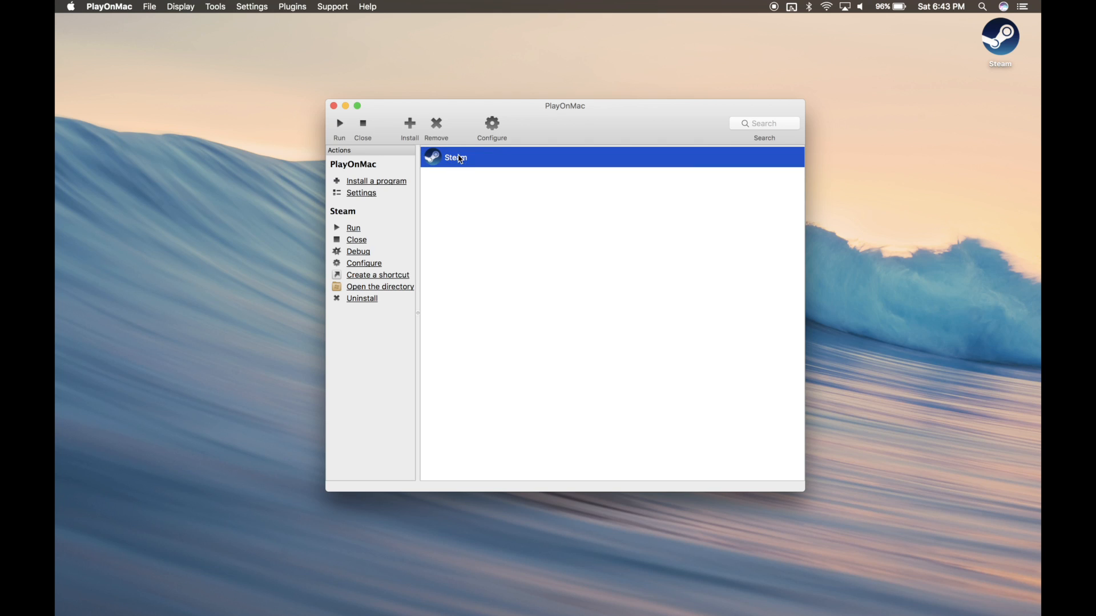
{"action": "left_click", "coordinate": [491, 125]}
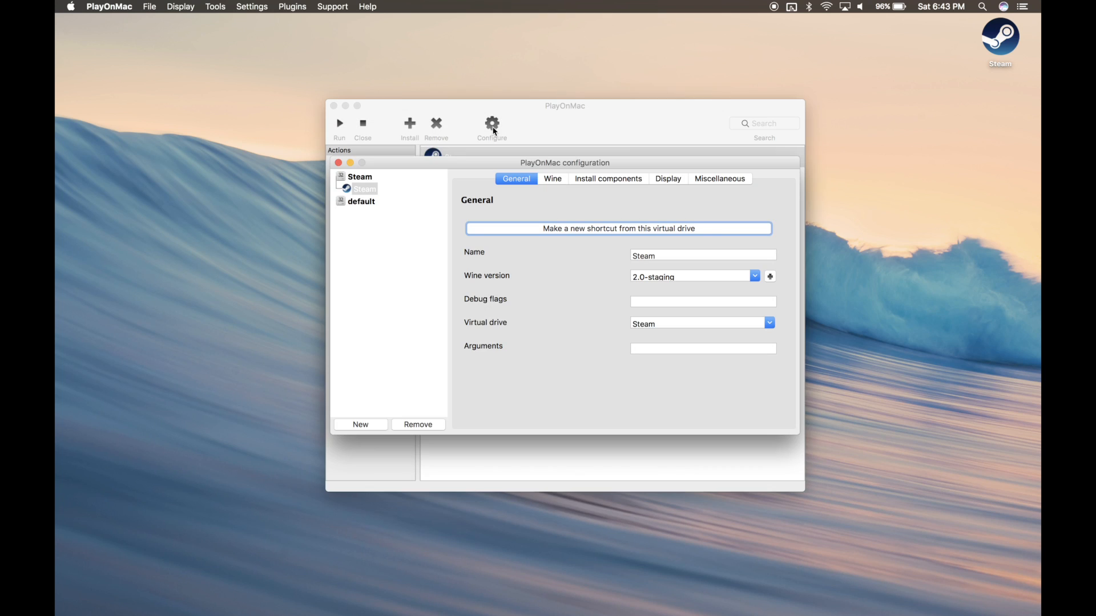
{"action": "mouse_move", "coordinate": [546, 162]}
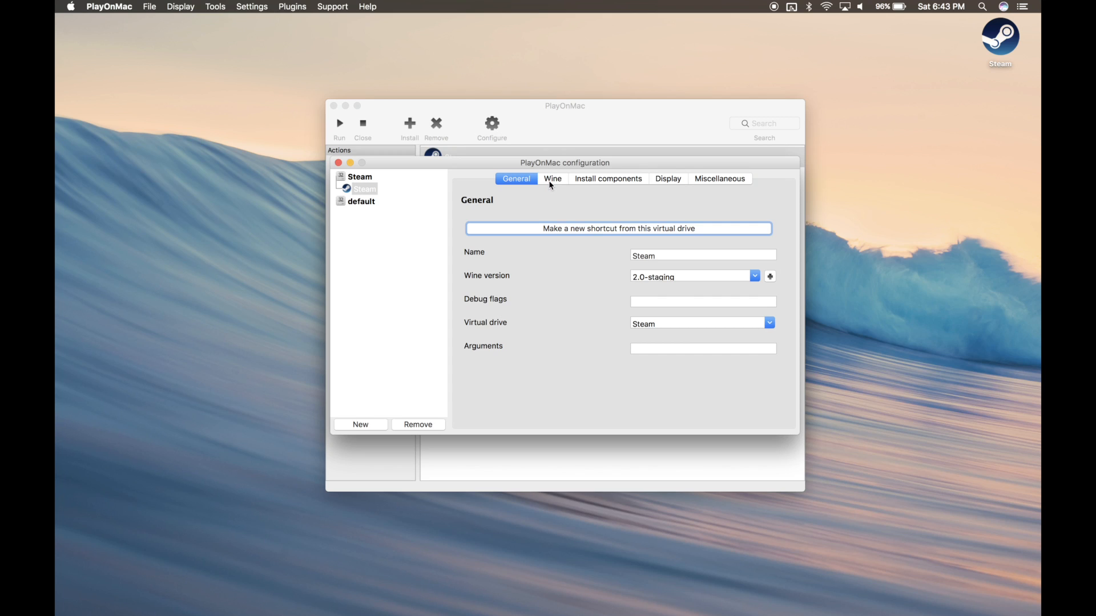
{"action": "left_click", "coordinate": [552, 179]}
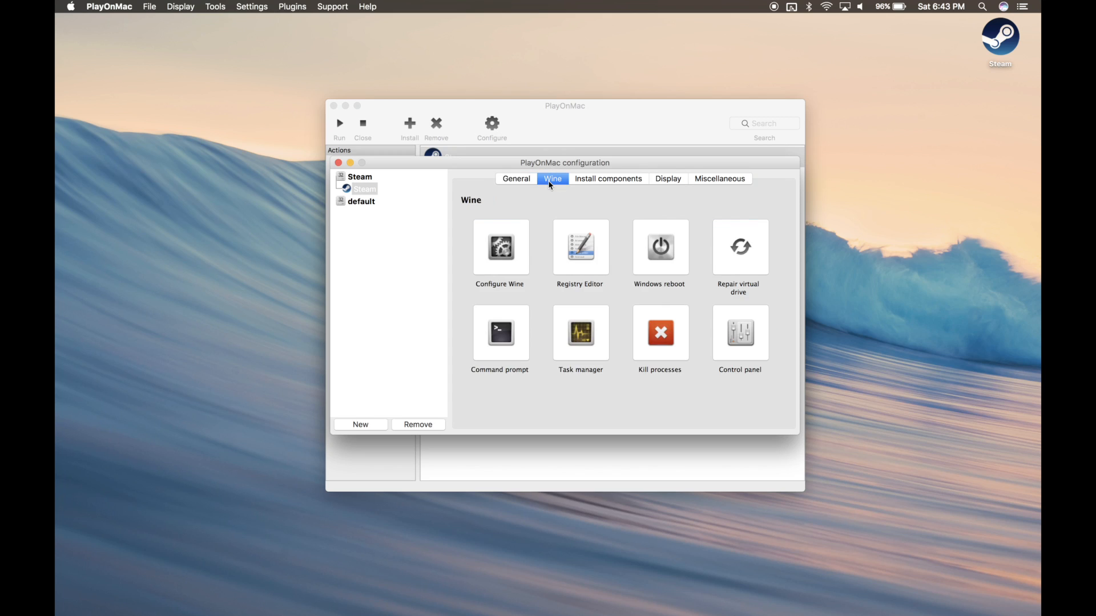
{"action": "mouse_move", "coordinate": [500, 247]}
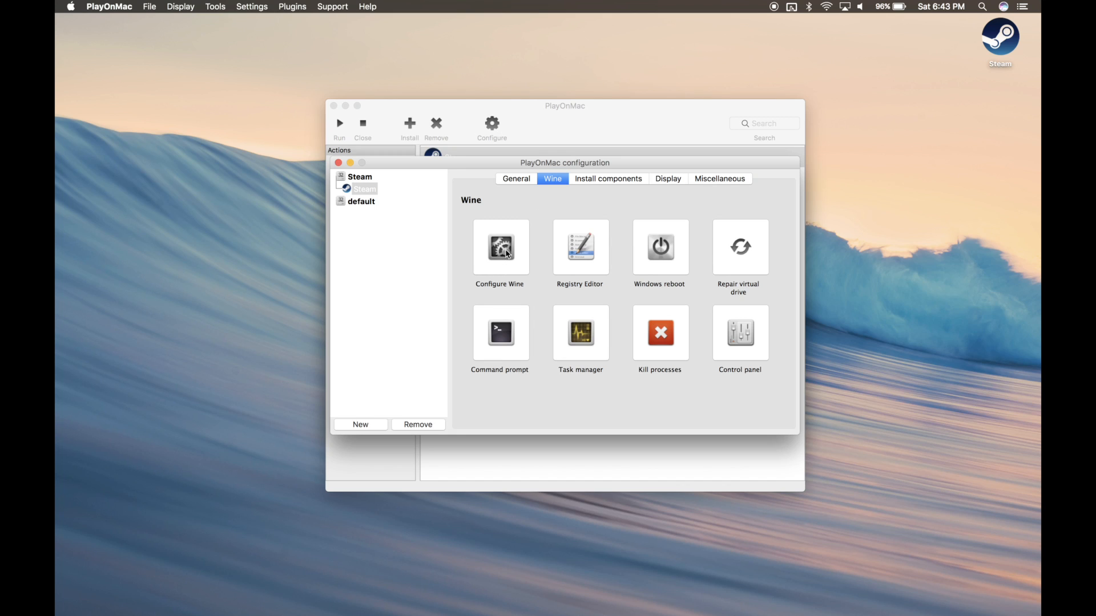
{"action": "left_click", "coordinate": [500, 246]}
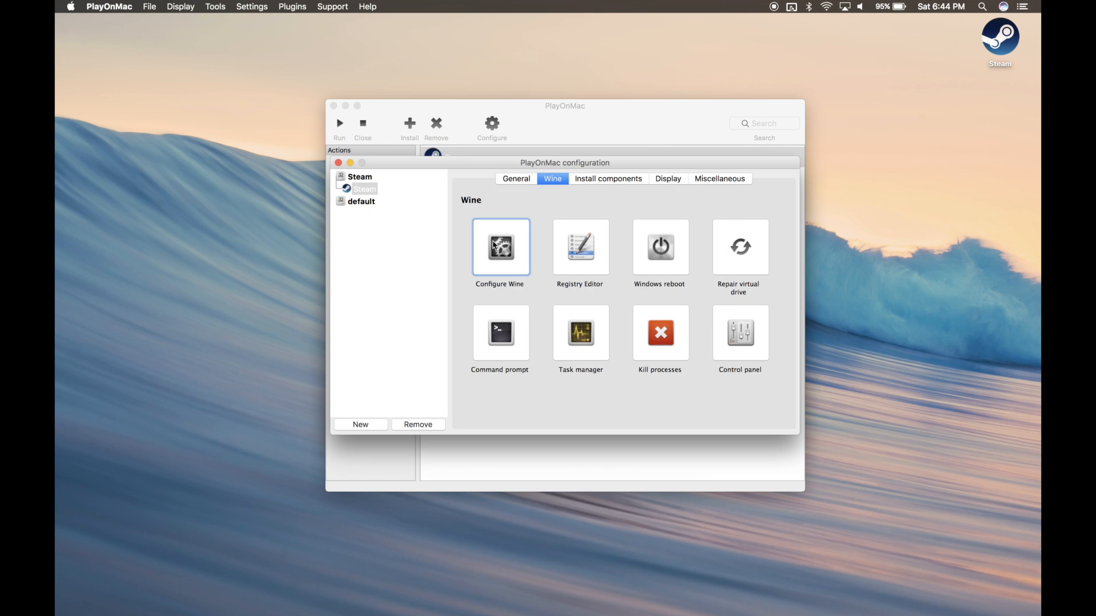
Add a dwrite library override in Wine configuration and set its load order to Disabled.
{"action": "left_click", "coordinate": [500, 246]}
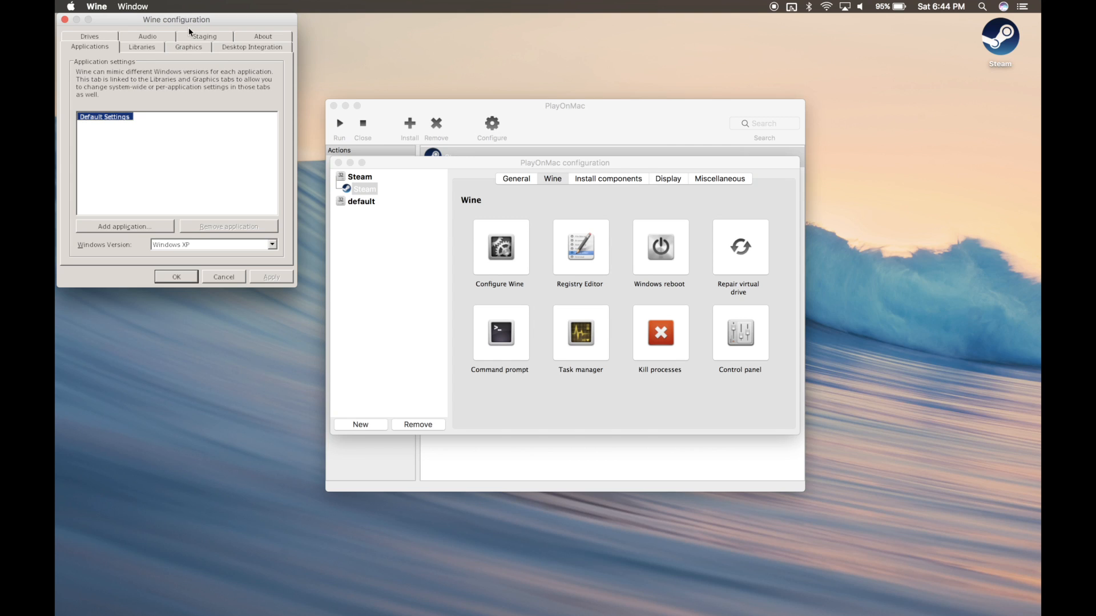
{"action": "left_click", "coordinate": [142, 46]}
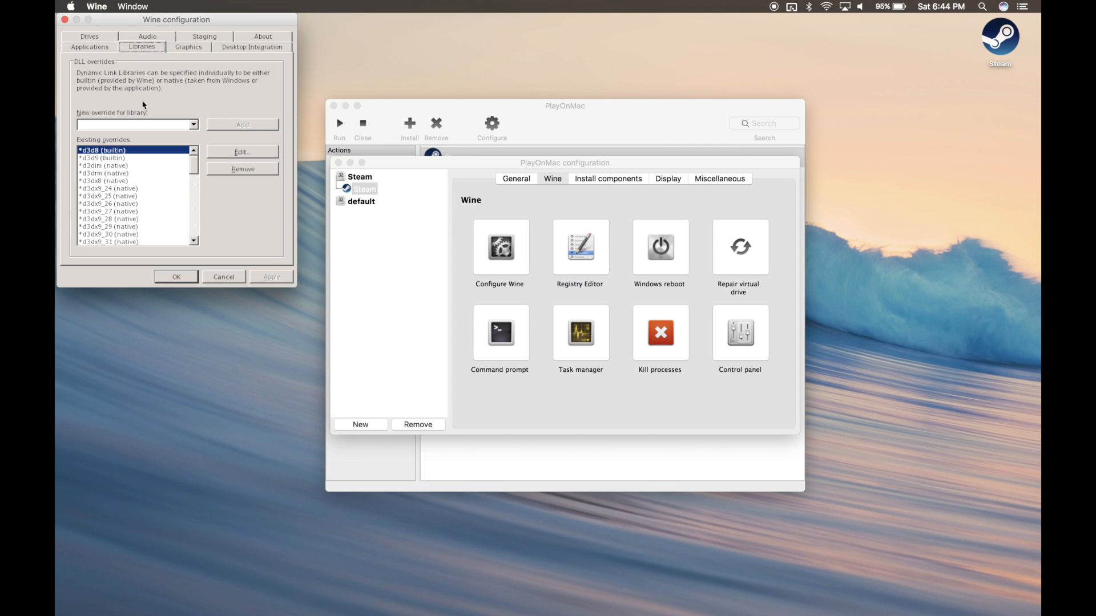
{"action": "left_click", "coordinate": [194, 124]}
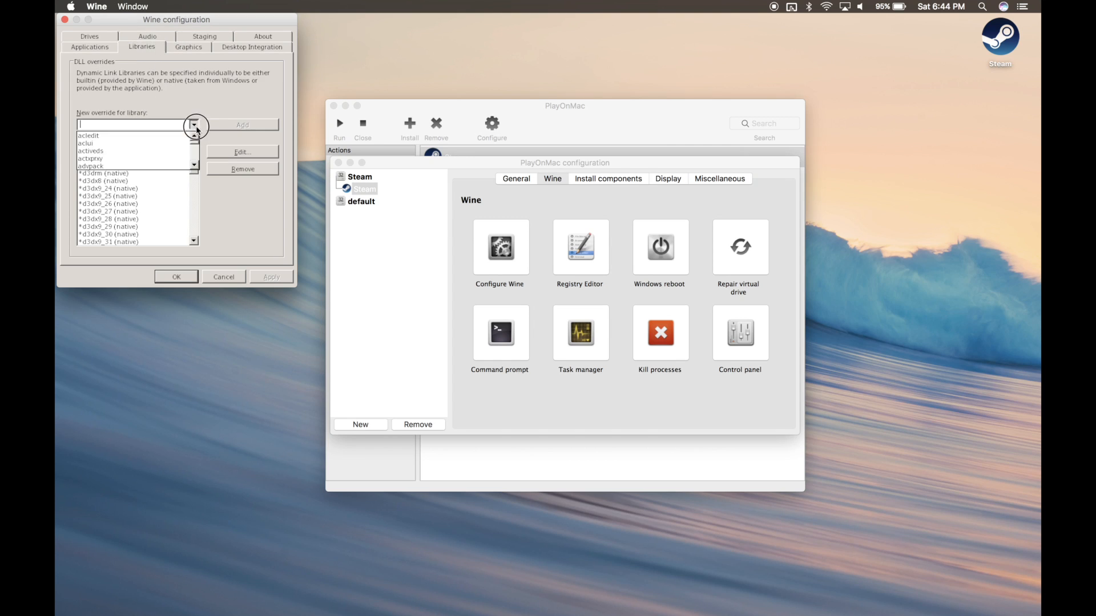
{"action": "type", "text": "d"}
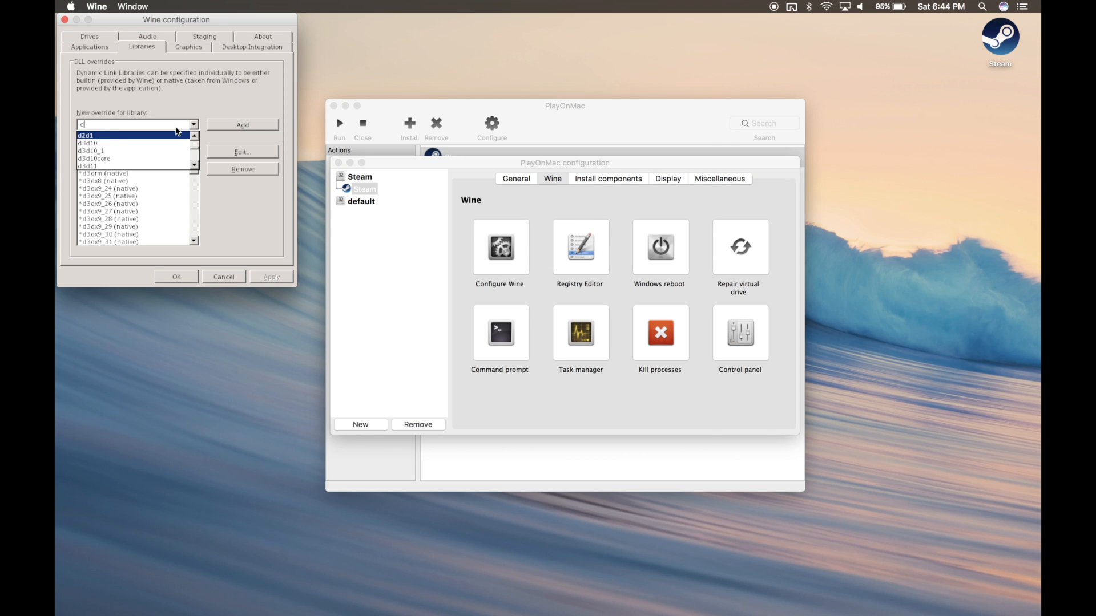
{"action": "type", "text": "wr"}
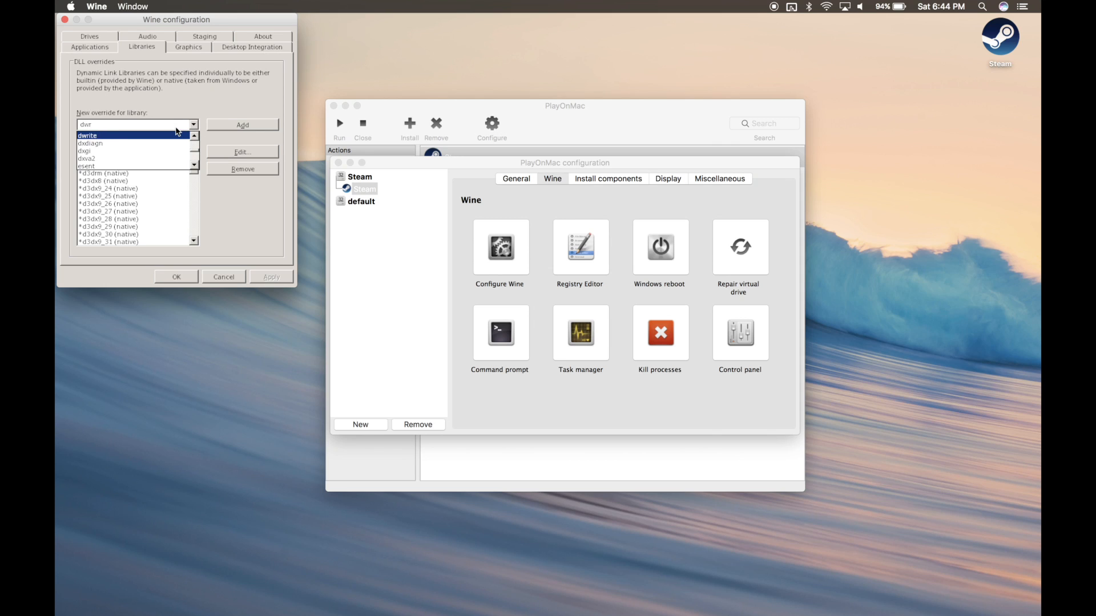
{"action": "left_click", "coordinate": [86, 134]}
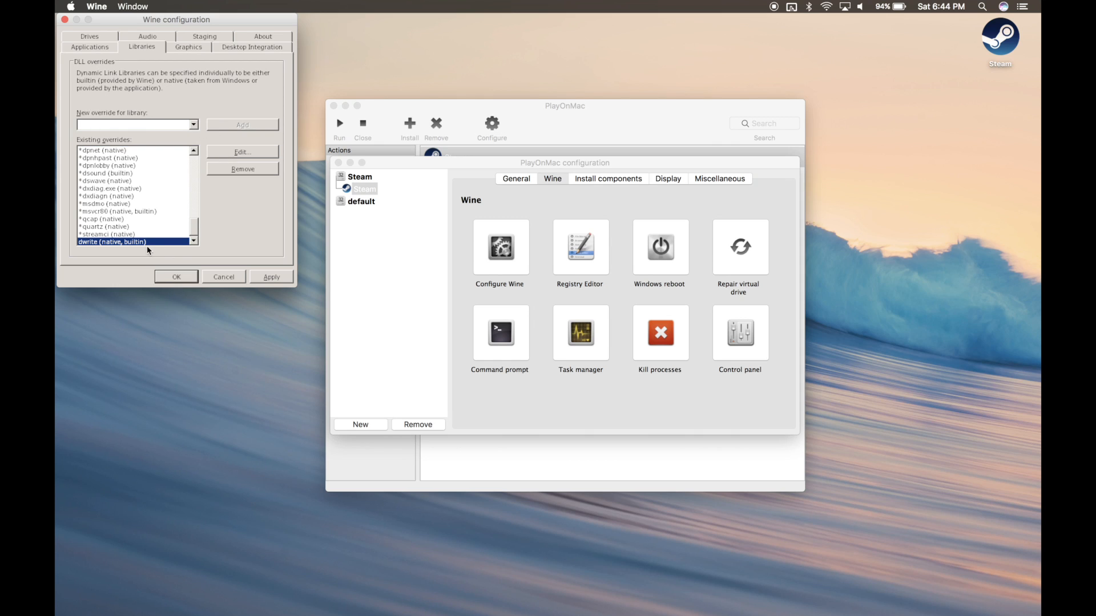
{"action": "left_click", "coordinate": [241, 152]}
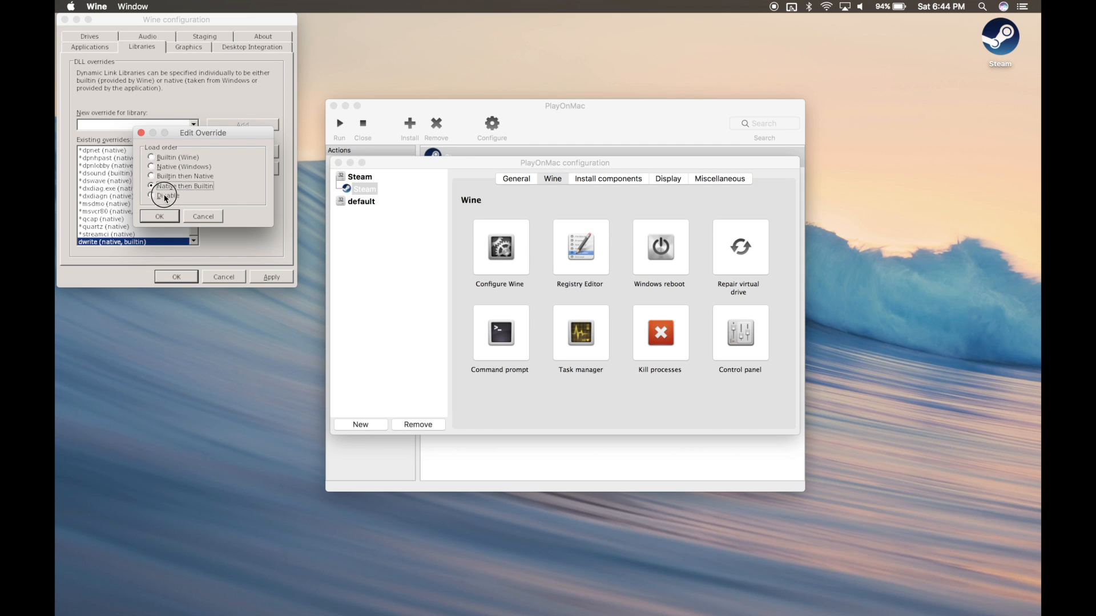
{"action": "left_click", "coordinate": [160, 216]}
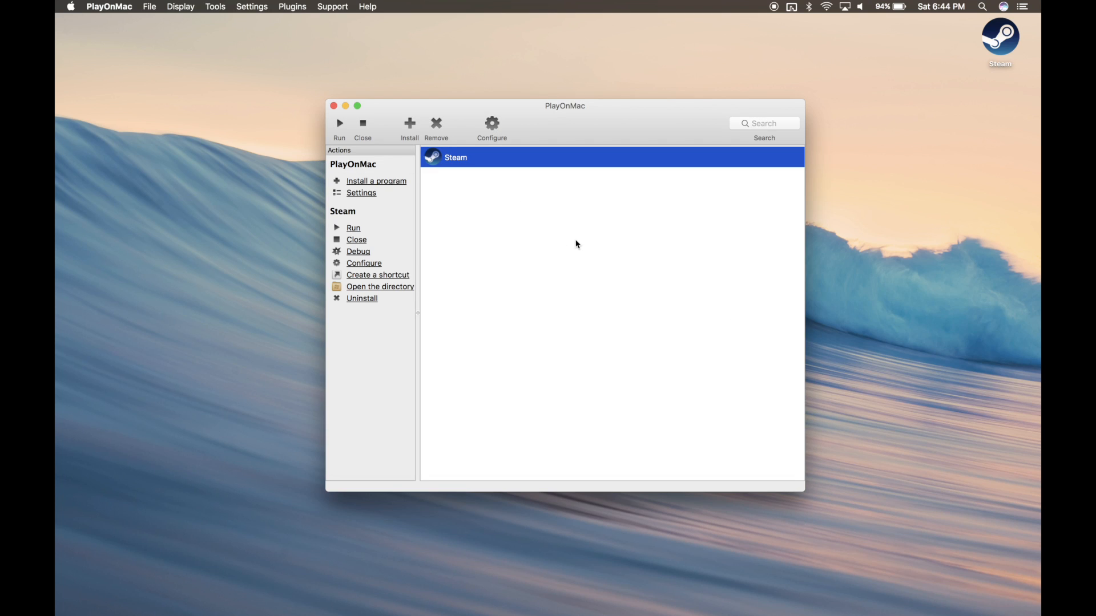
{"action": "mouse_move", "coordinate": [339, 127]}
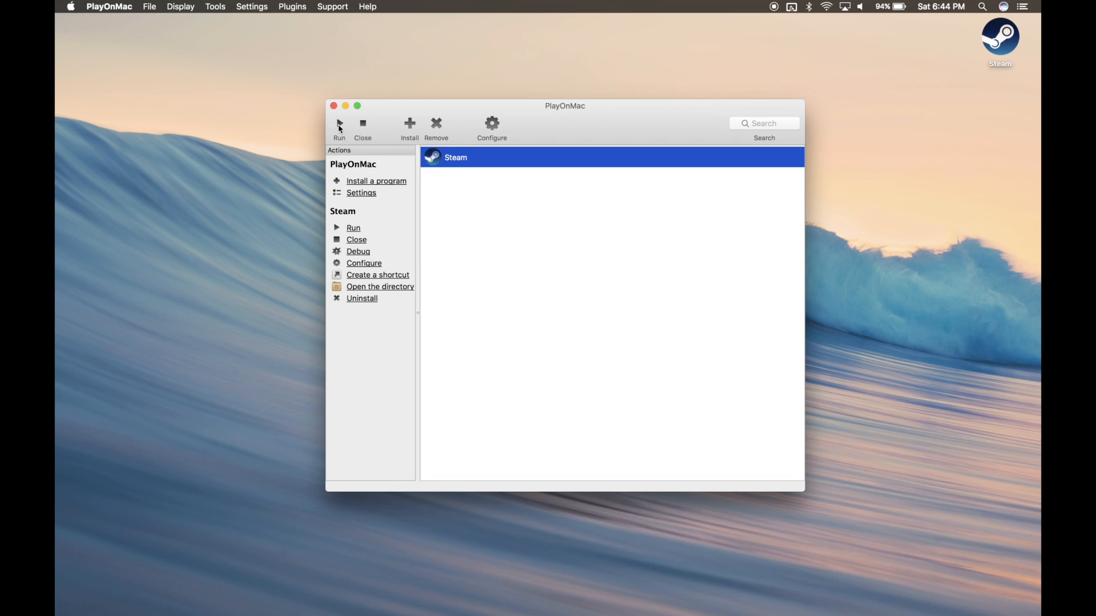
{"action": "mouse_move", "coordinate": [400, 173]}
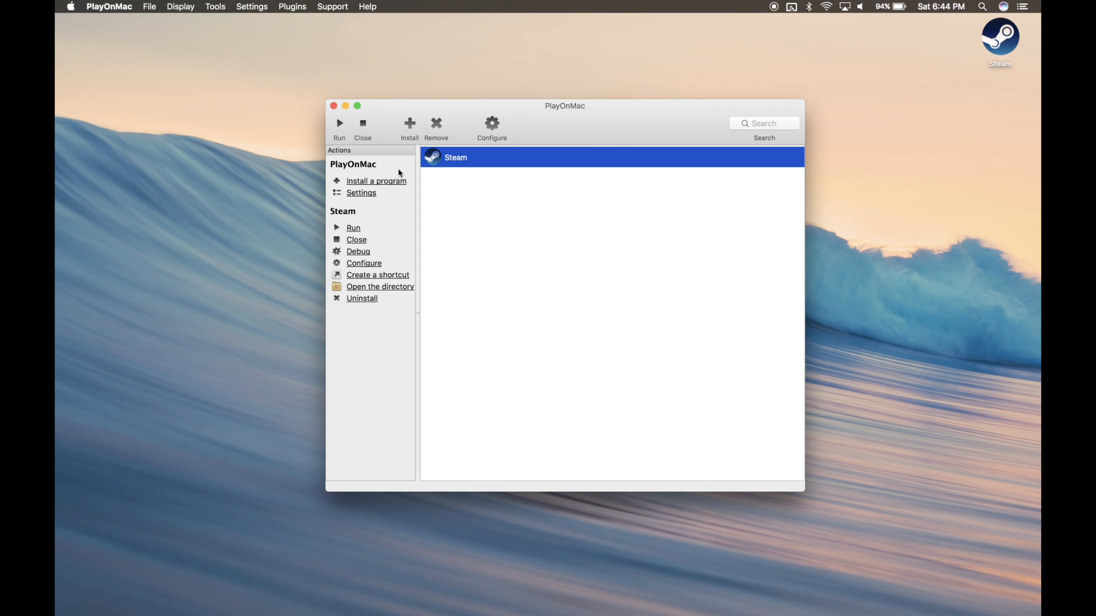
{"action": "mouse_move", "coordinate": [431, 162]}
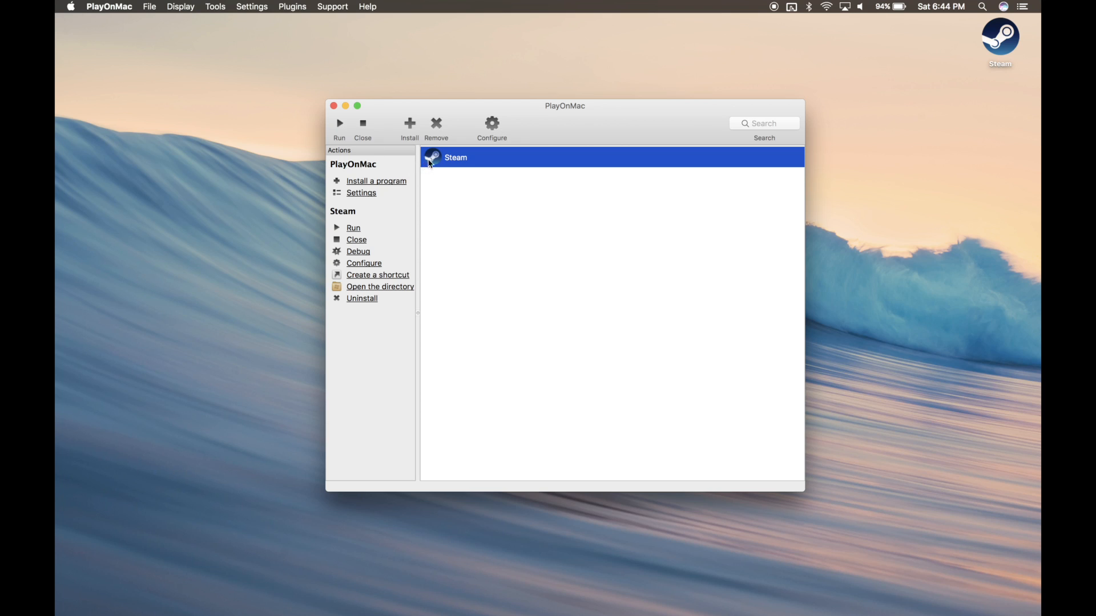
Launch the installed Steam program from the PlayOnMac list, which ends in a crash report.
{"action": "double_click", "coordinate": [456, 157]}
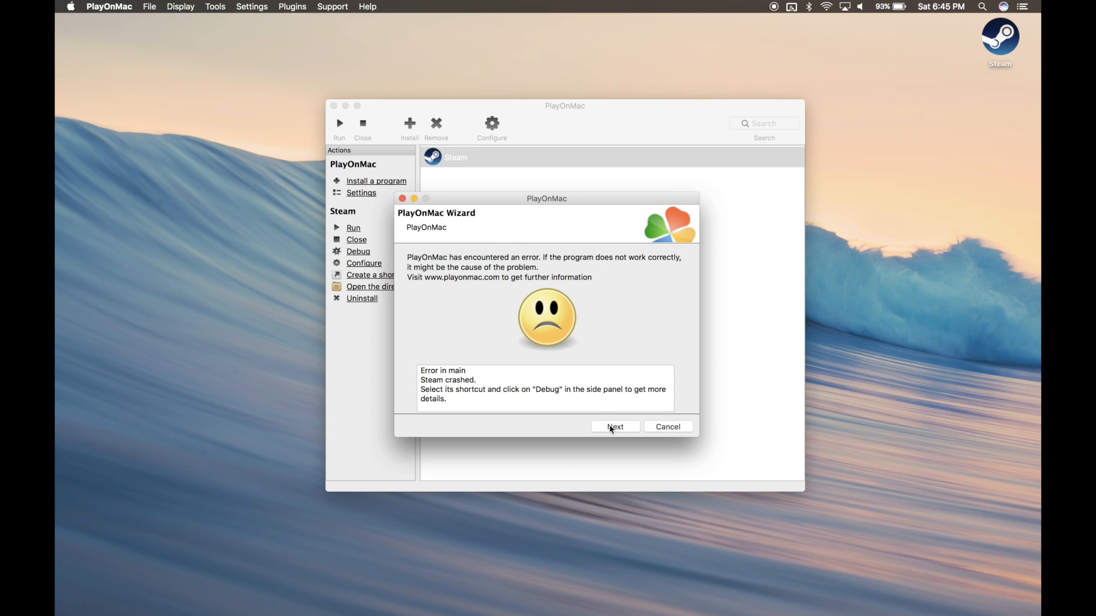
Dismiss the Steam crash wizard and sign in with an existing Steam account.
{"action": "left_click", "coordinate": [614, 427]}
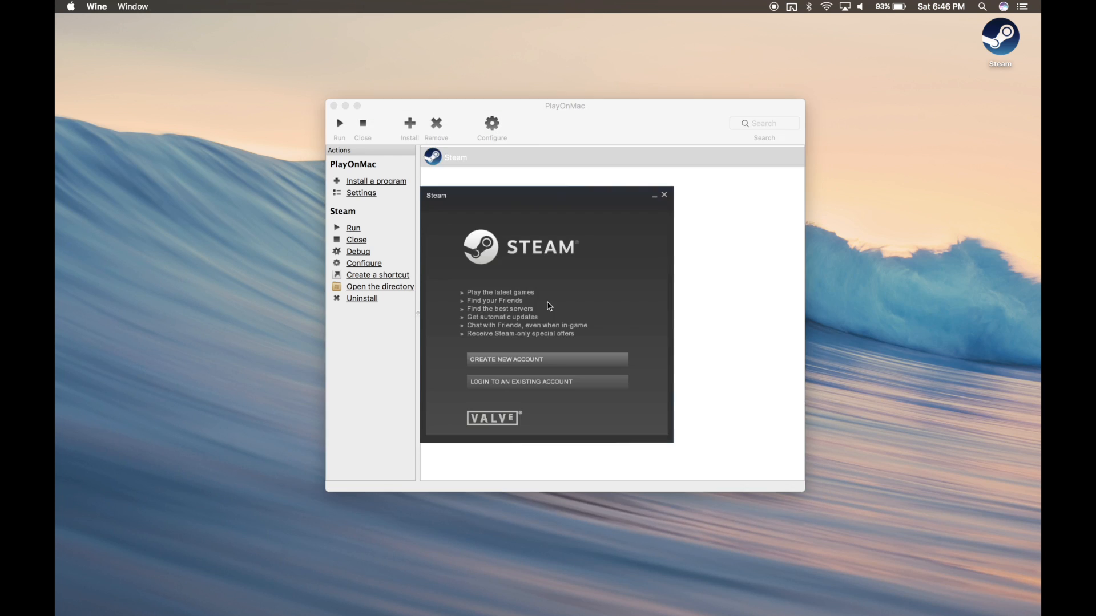
{"action": "left_click", "coordinate": [547, 381]}
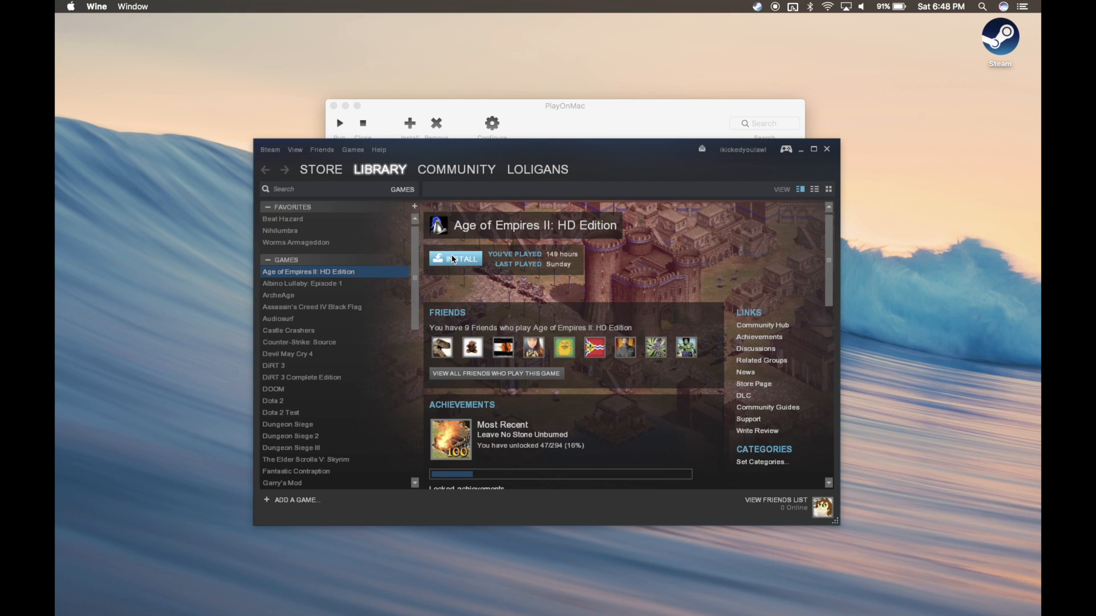
Install Age of Empires II: HD Edition to the default C:\Program Files\Steam location.
{"action": "left_click", "coordinate": [454, 259]}
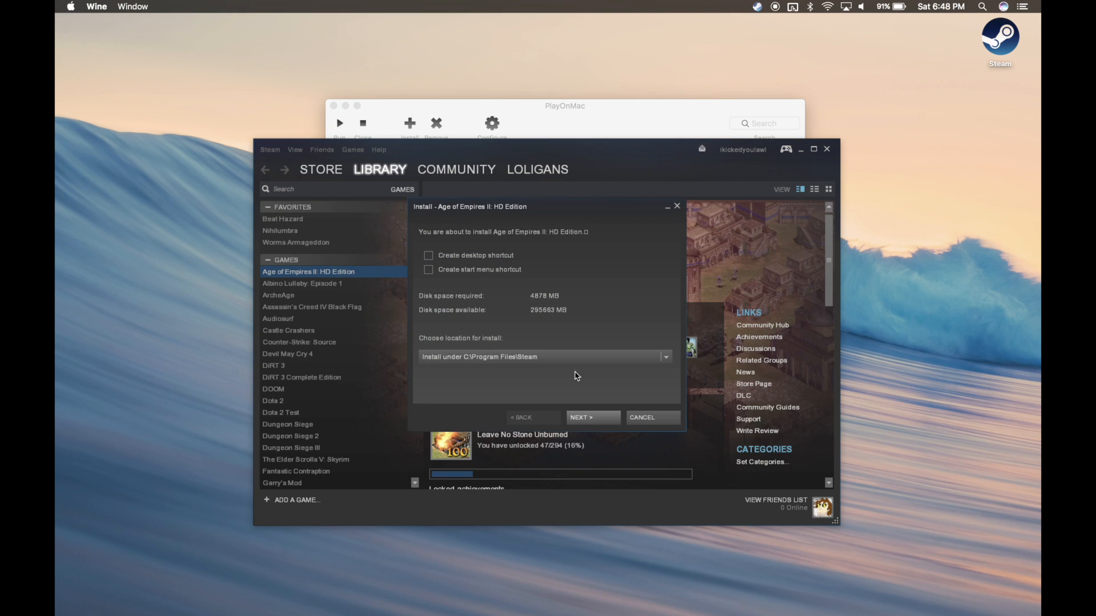
{"action": "mouse_move", "coordinate": [617, 383]}
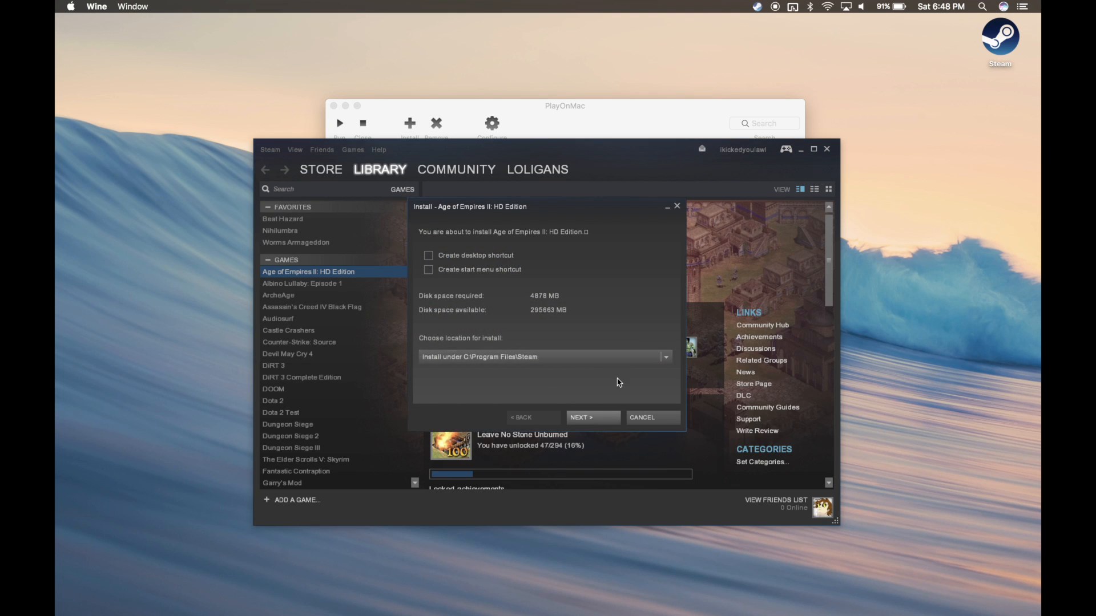
{"action": "left_click", "coordinate": [592, 418]}
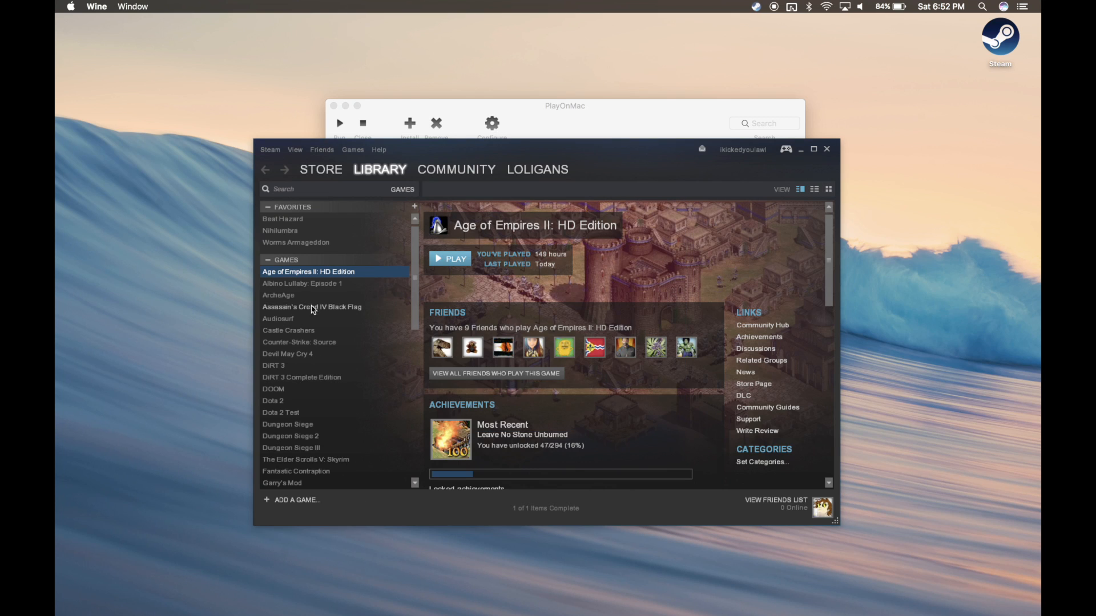
{"action": "mouse_move", "coordinate": [316, 276]}
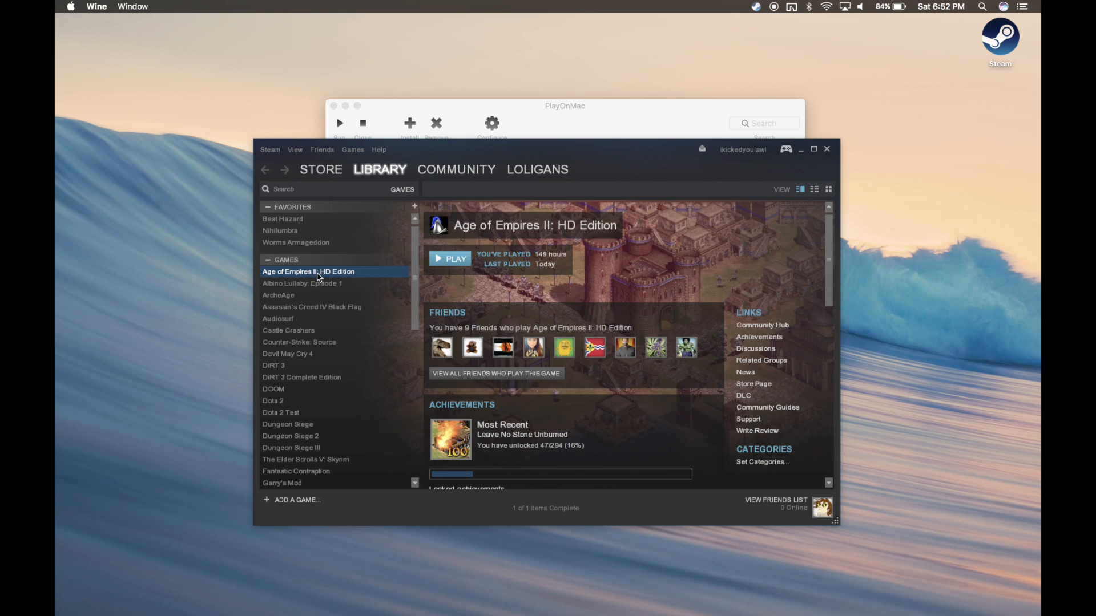
Browse the game's local files from its Steam Properties, Local Files section.
{"action": "right_click", "coordinate": [308, 271]}
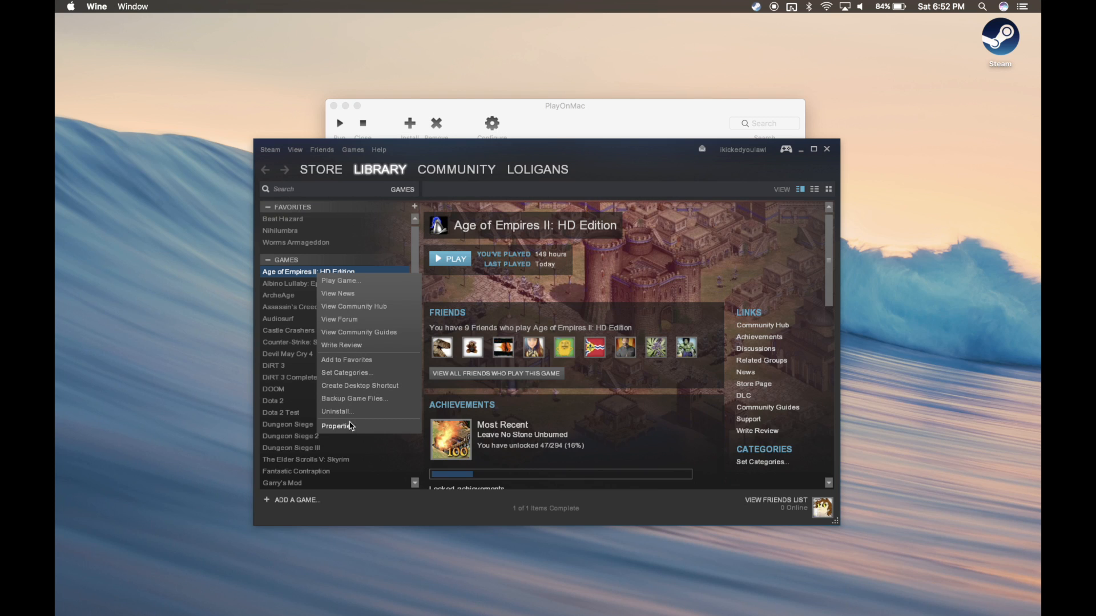
{"action": "left_click", "coordinate": [338, 426]}
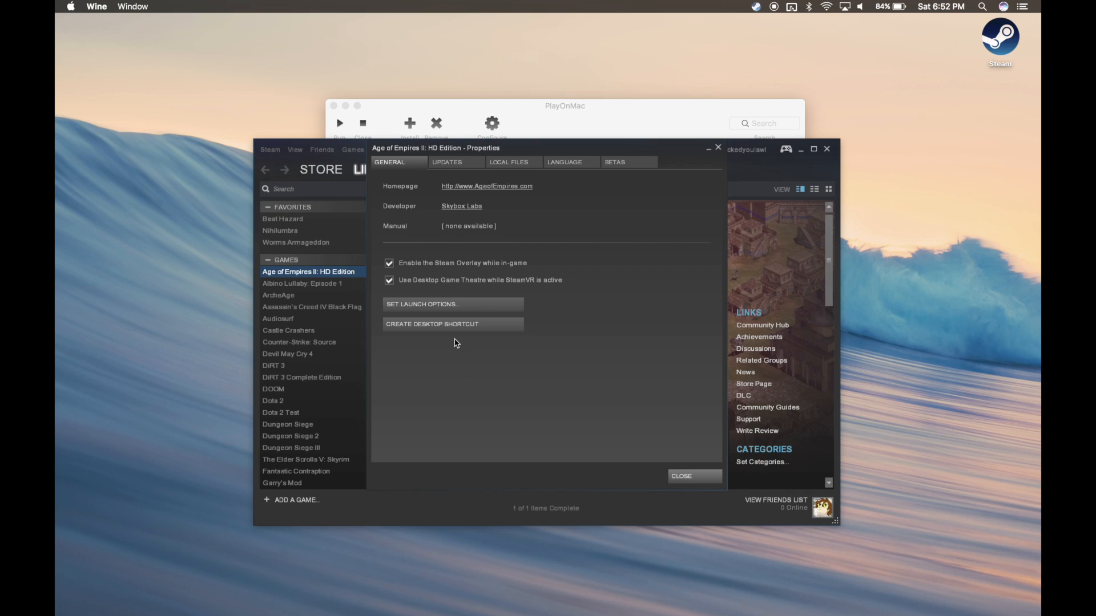
{"action": "left_click", "coordinate": [509, 162]}
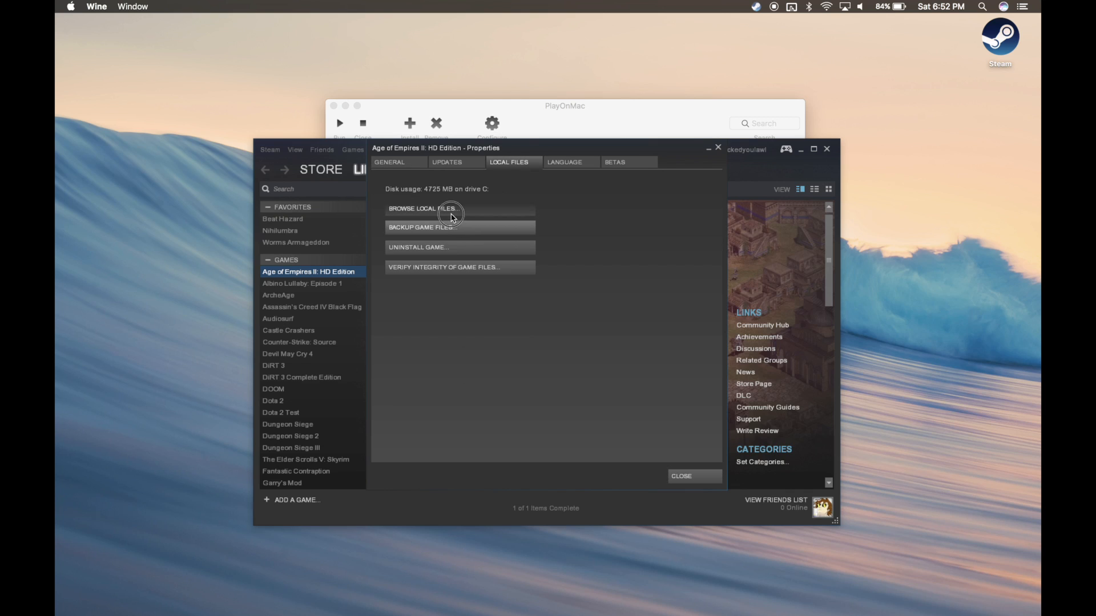
{"action": "left_click", "coordinate": [423, 207]}
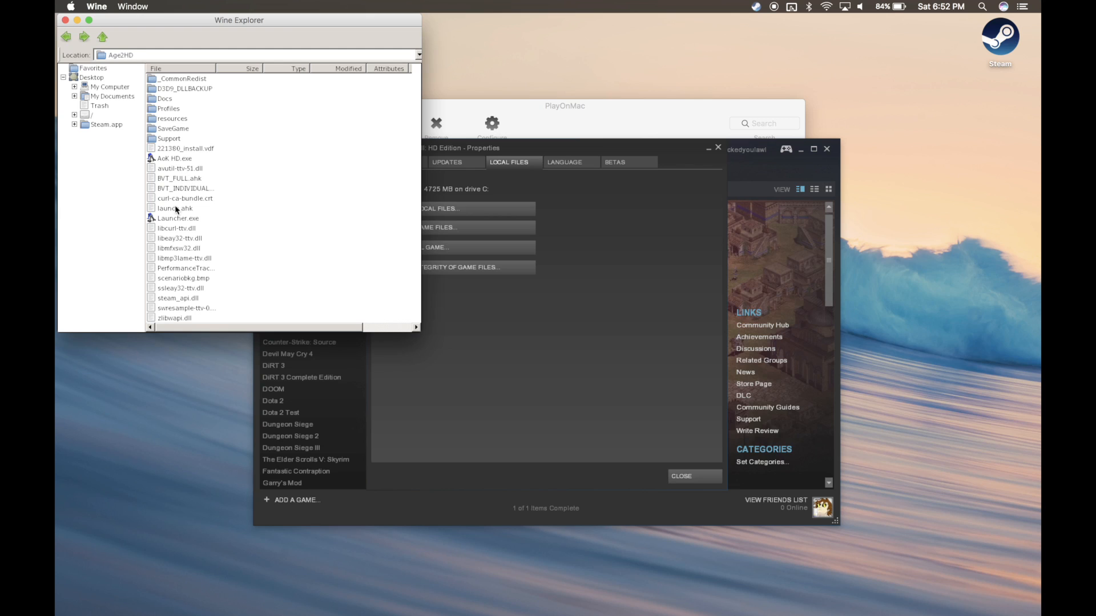
Rename Launcher.exe to a backup name and AoK HD.exe to Launcher.exe, then close Wine Explorer.
{"action": "right_click", "coordinate": [178, 218]}
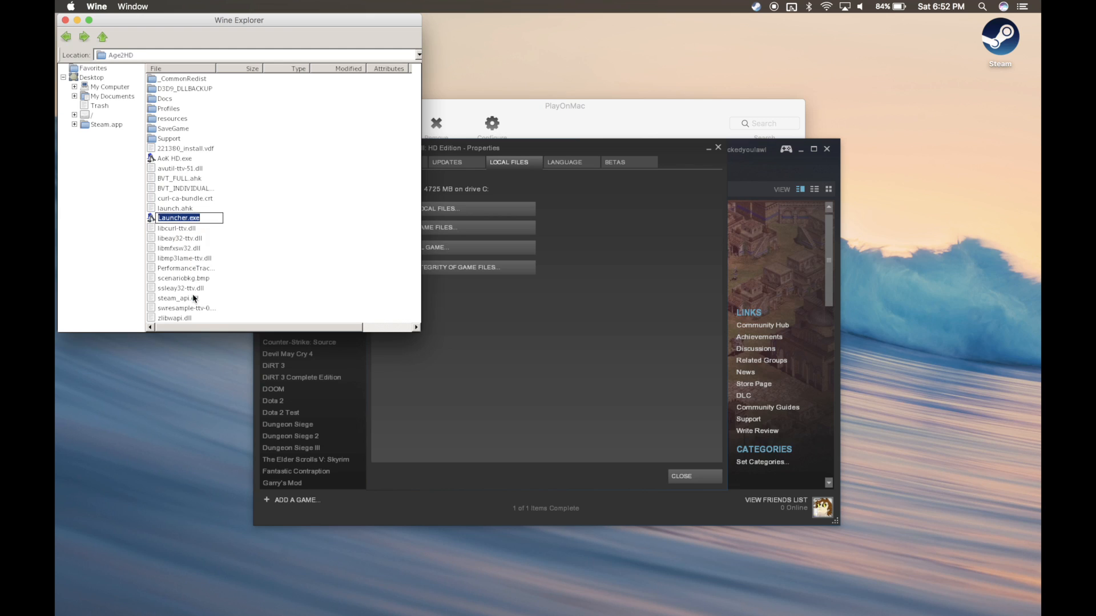
{"action": "left_click", "coordinate": [178, 217]}
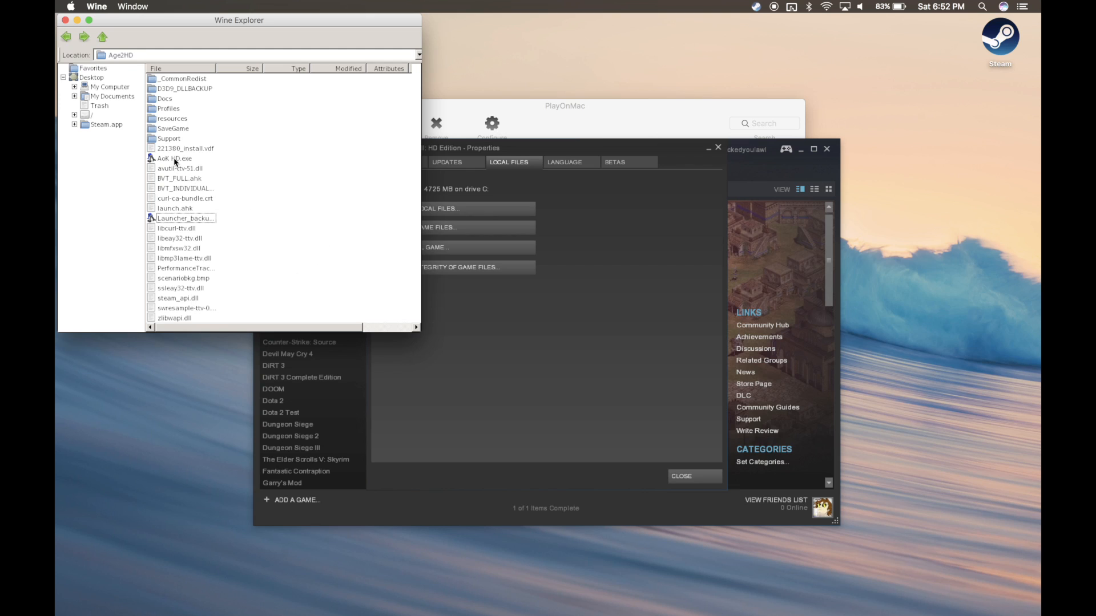
{"action": "left_click", "coordinate": [176, 157]}
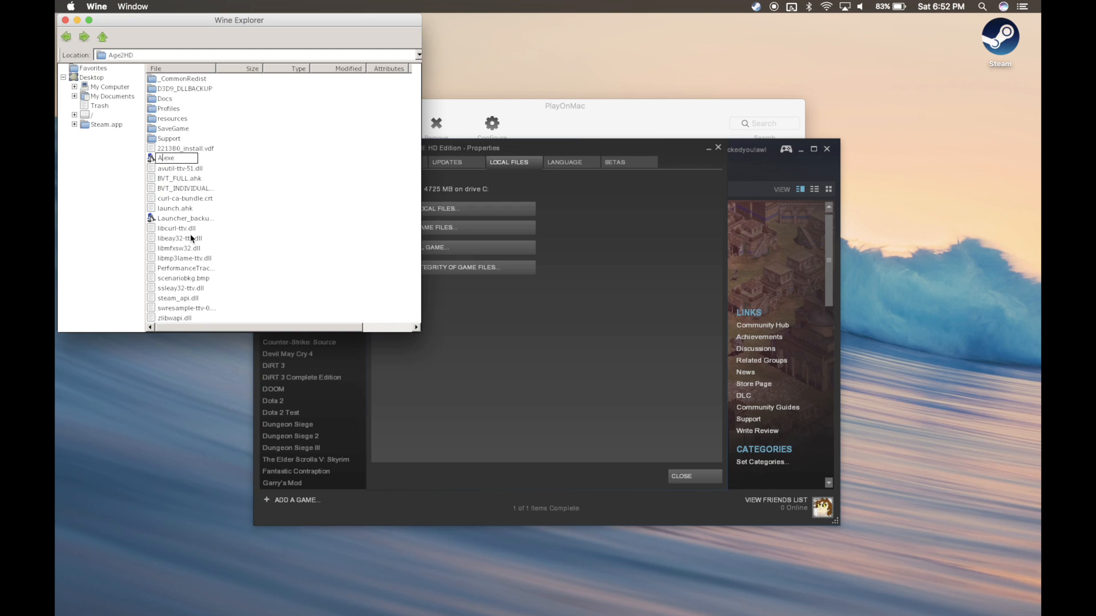
{"action": "type", "text": "U"}
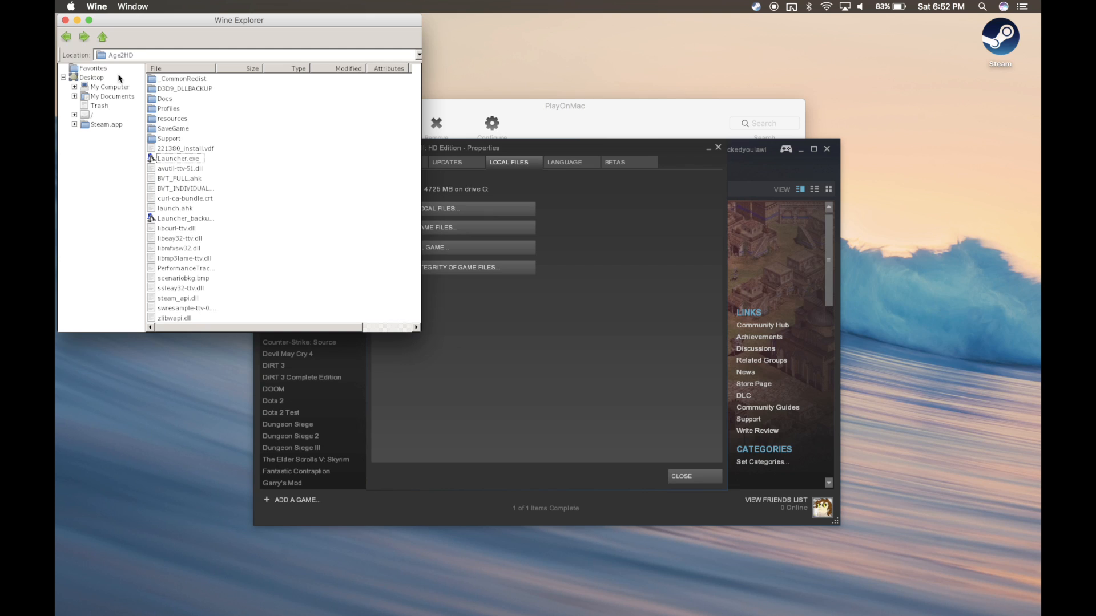
{"action": "left_click", "coordinate": [64, 19]}
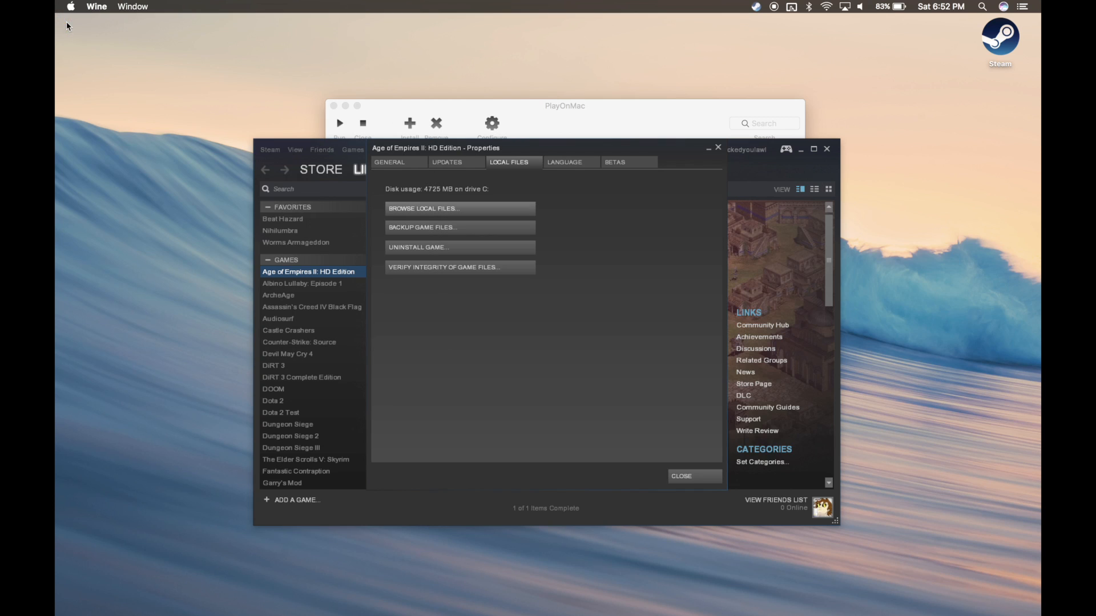
{"action": "mouse_move", "coordinate": [495, 375]}
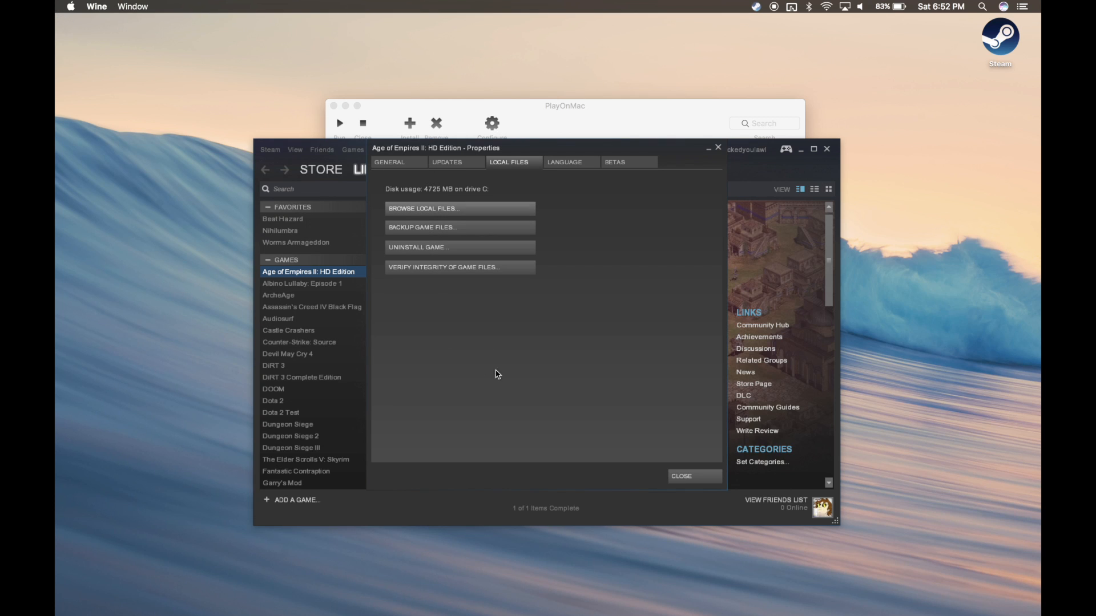